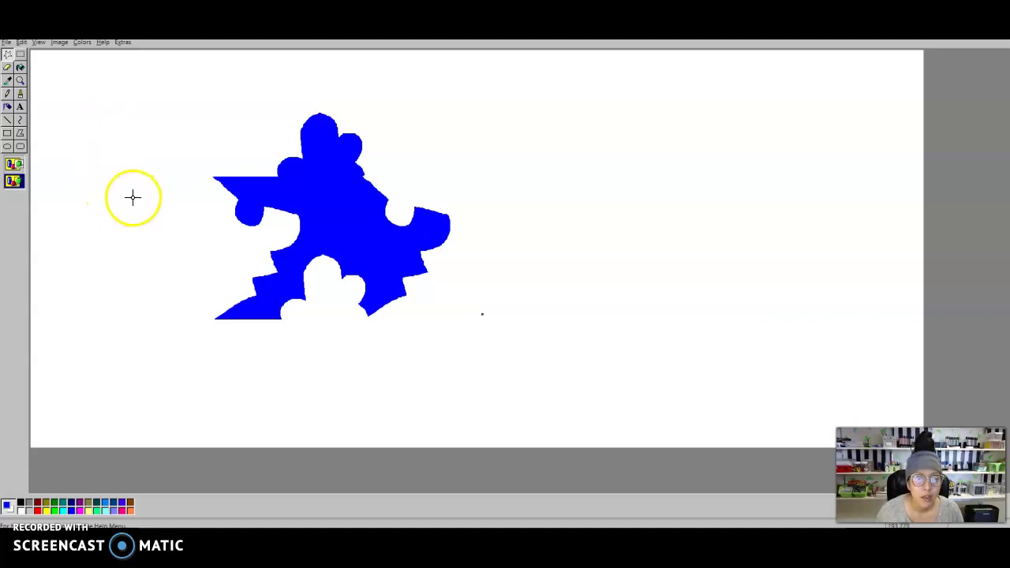
mouse_move(496, 356)
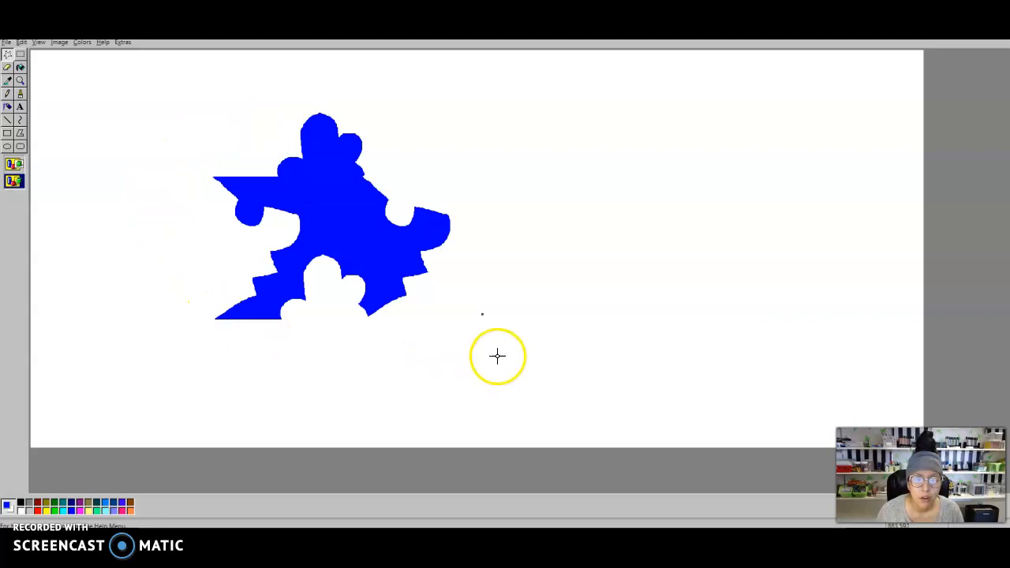
mouse_move(369, 348)
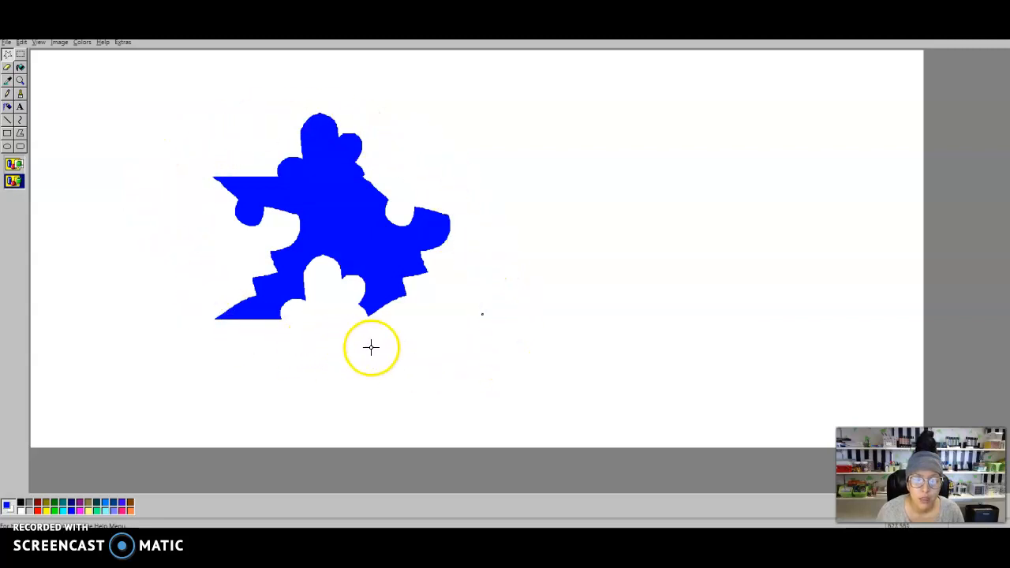
mouse_move(115, 197)
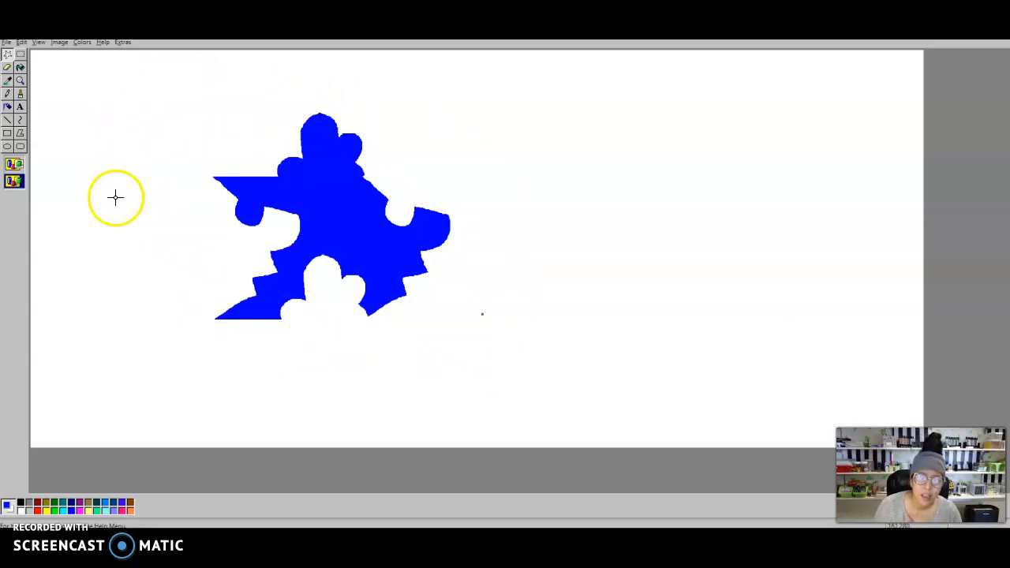
mouse_move(351, 332)
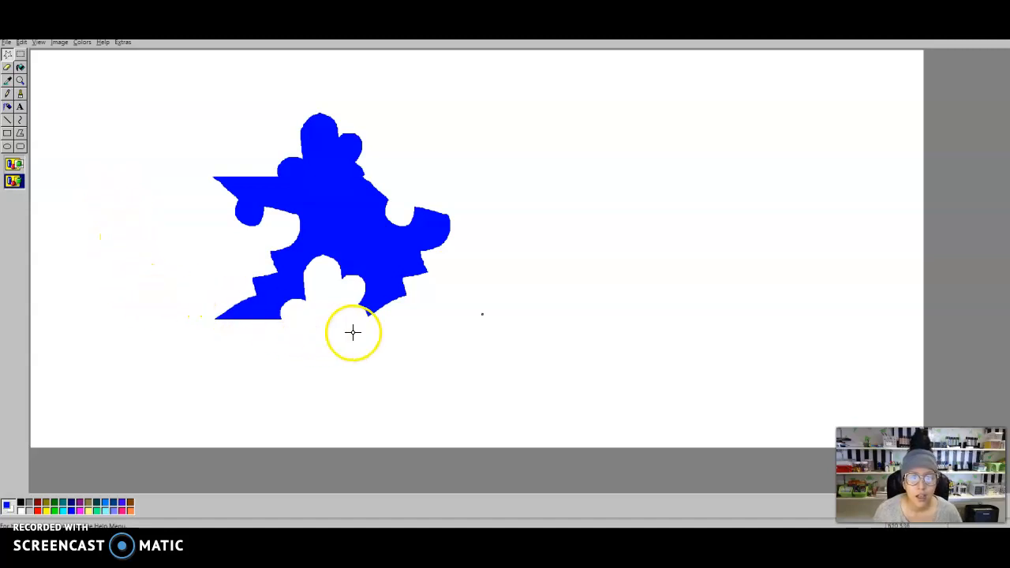
mouse_move(255, 168)
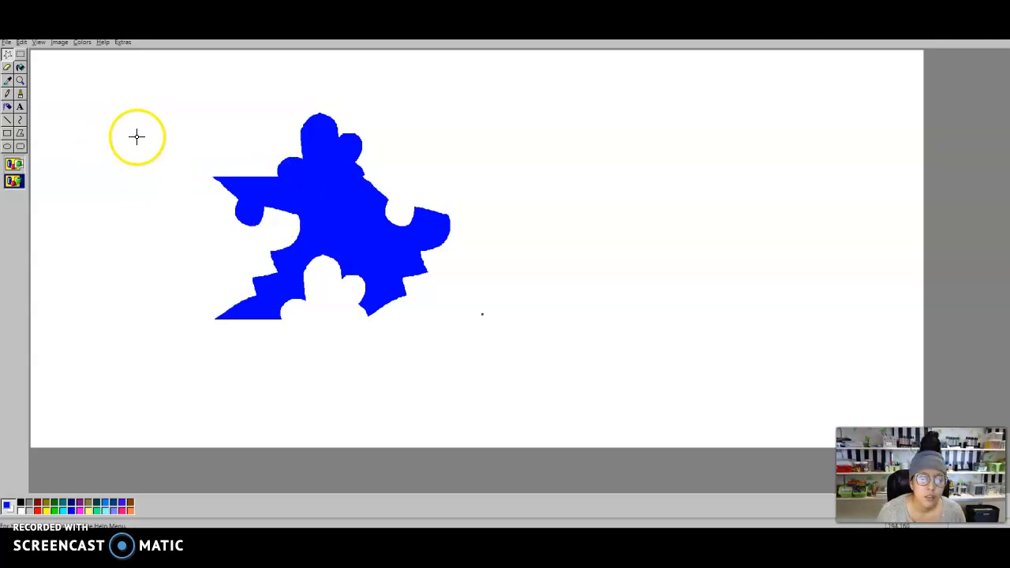
mouse_move(38, 78)
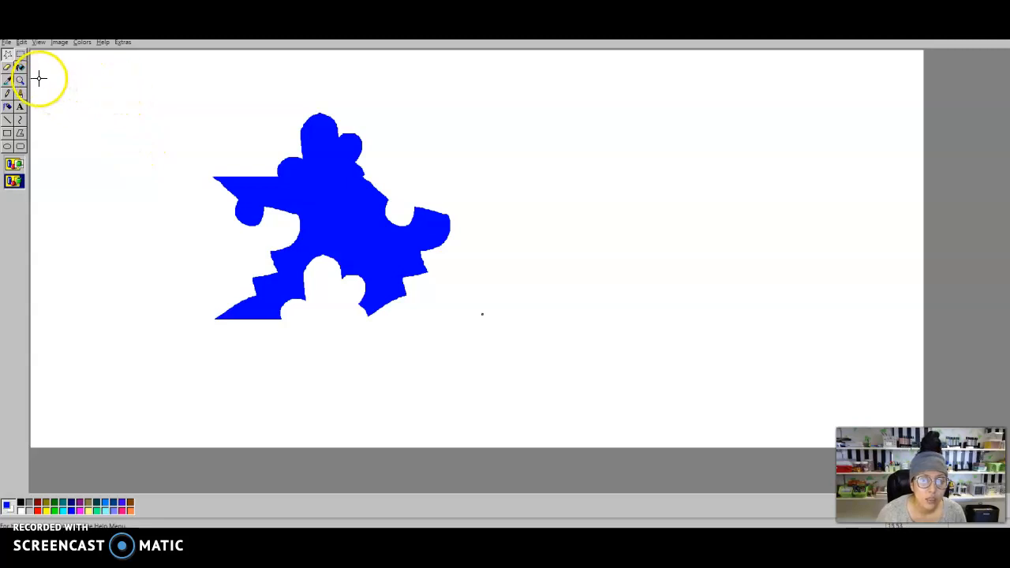
mouse_move(507, 213)
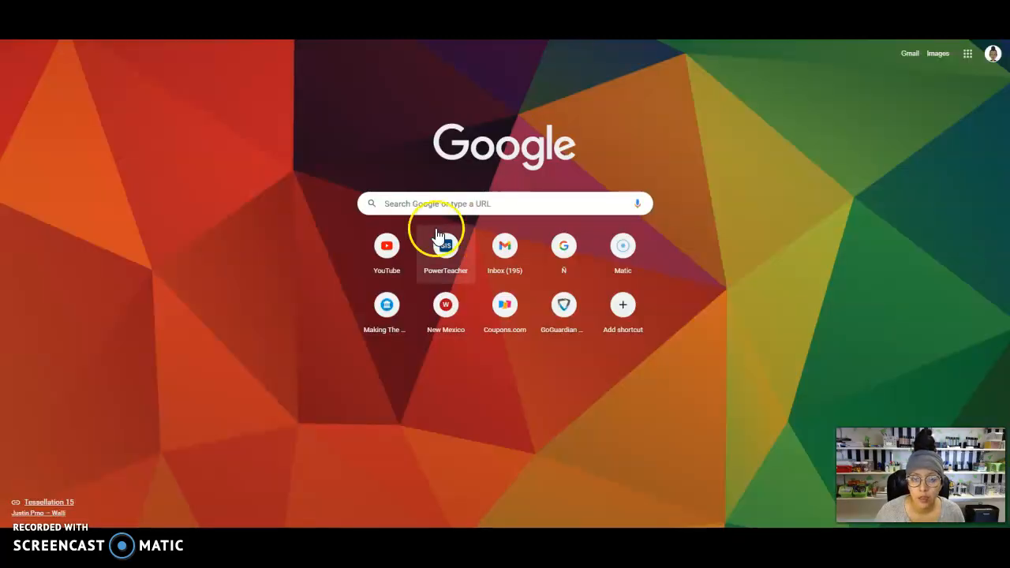
Search Google for 'sketchpad' from the new tab page
click(452, 204)
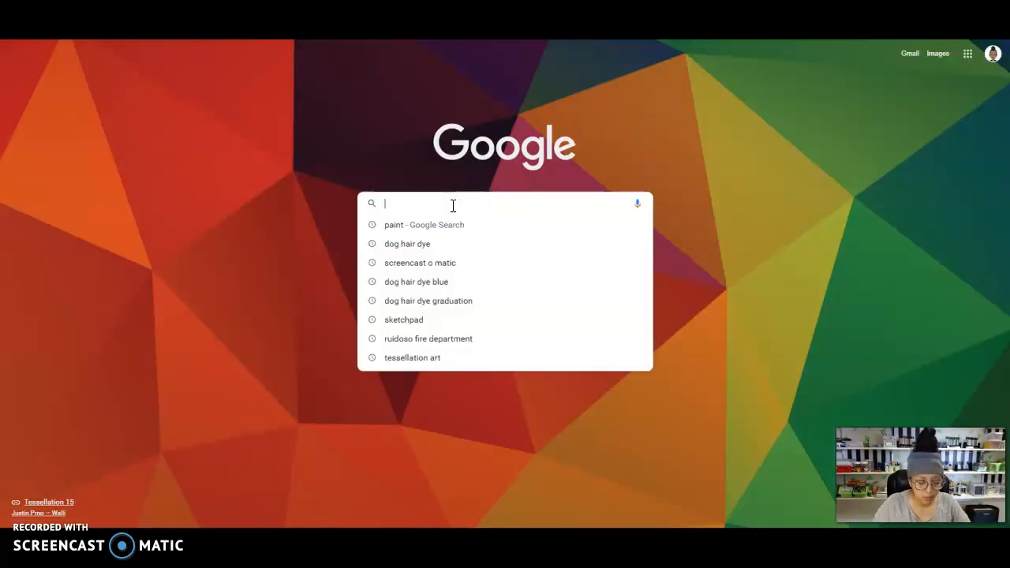
text(sketchpad)
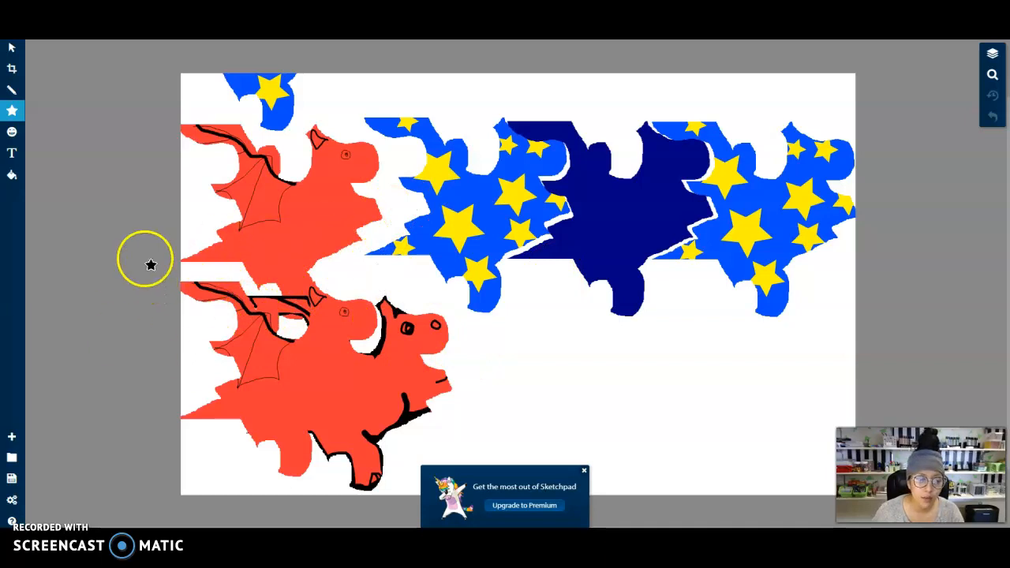
mouse_move(10, 439)
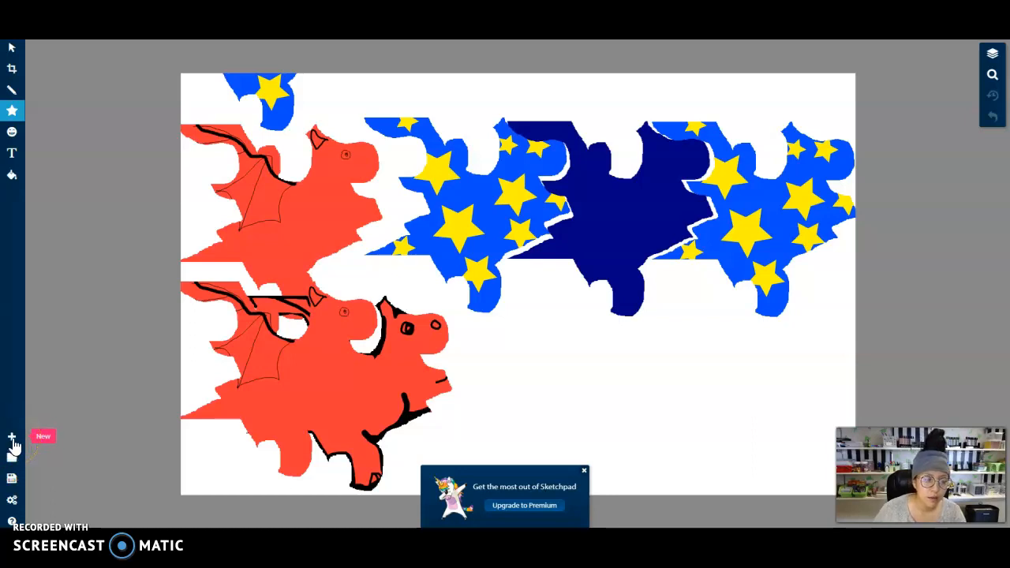
Create a new blank 1280 x 800 Color canvas in Sketchpad
click(11, 438)
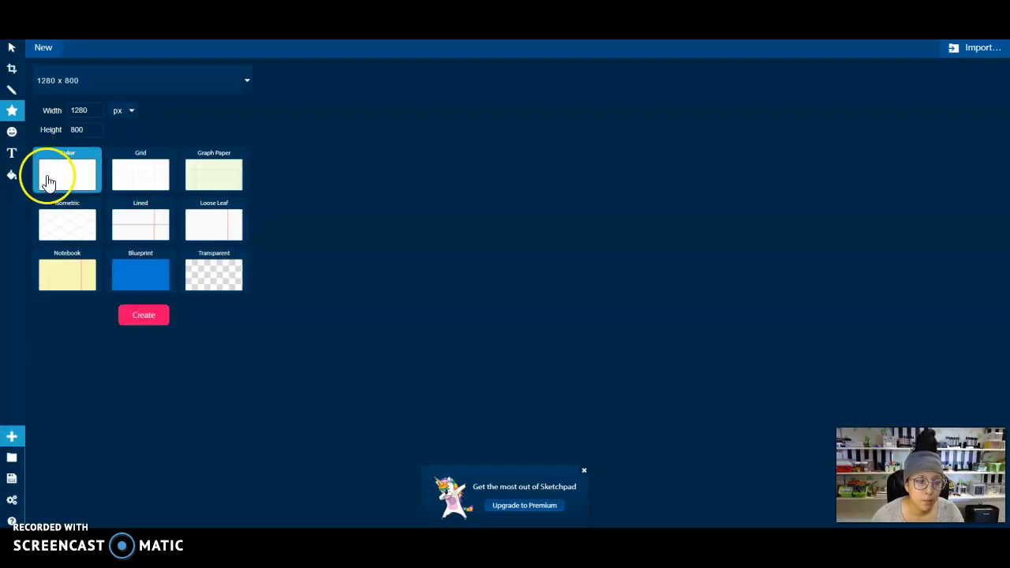
mouse_move(143, 315)
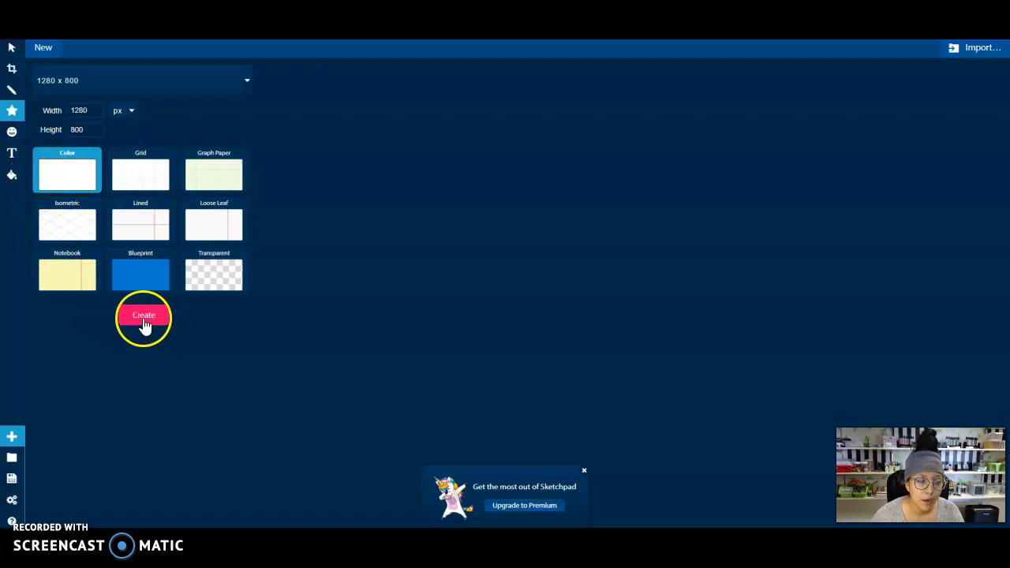
click(142, 316)
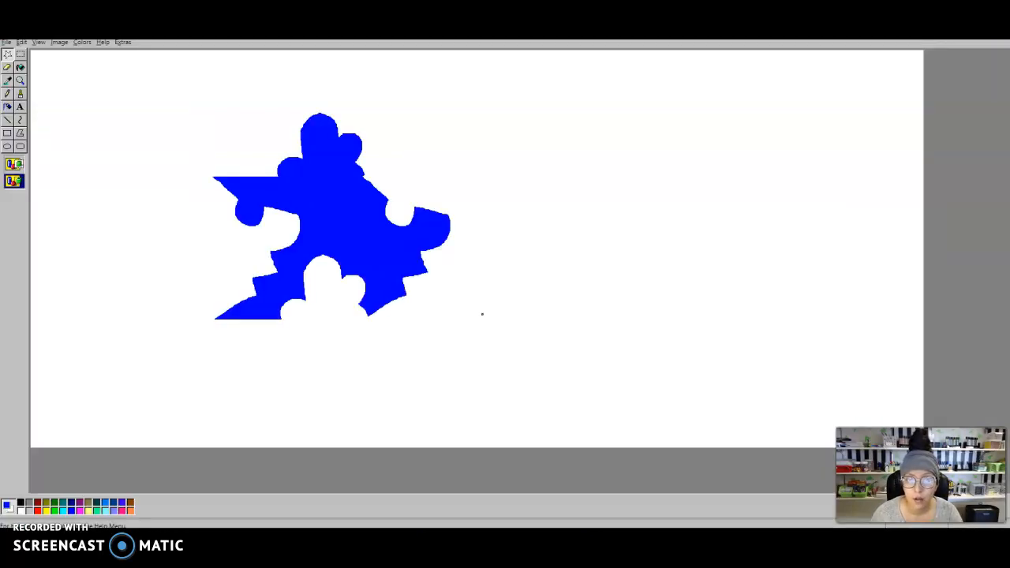
mouse_move(65, 88)
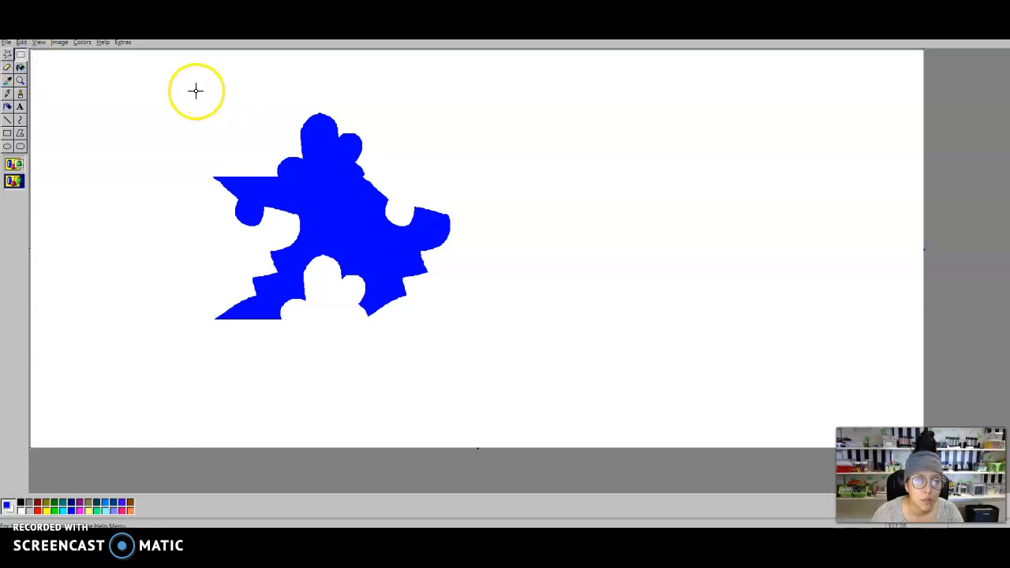
Select the whole blue tile with a rectangle and shift it slightly right
drag(196, 89, 265, 355)
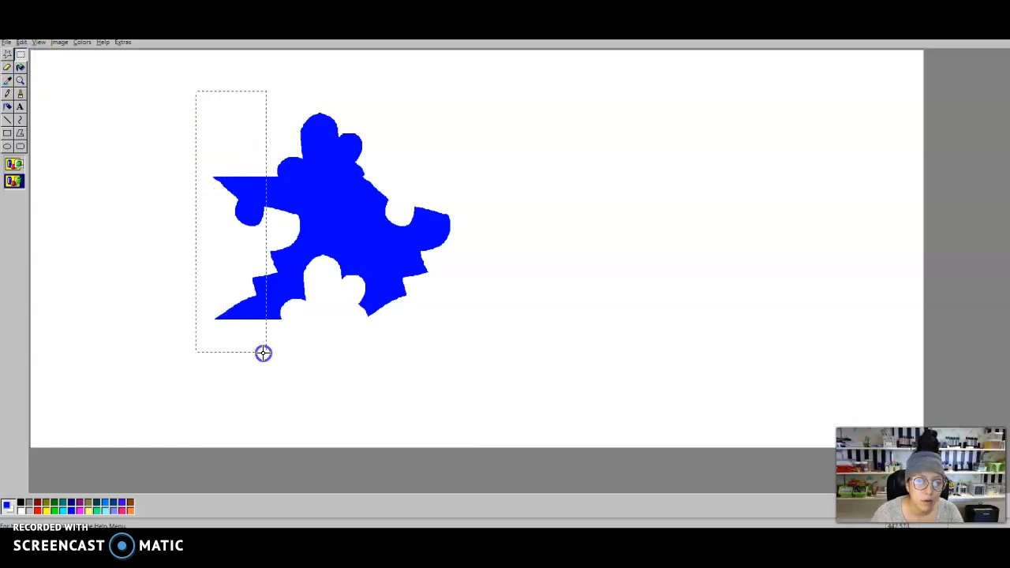
drag(262, 352, 470, 359)
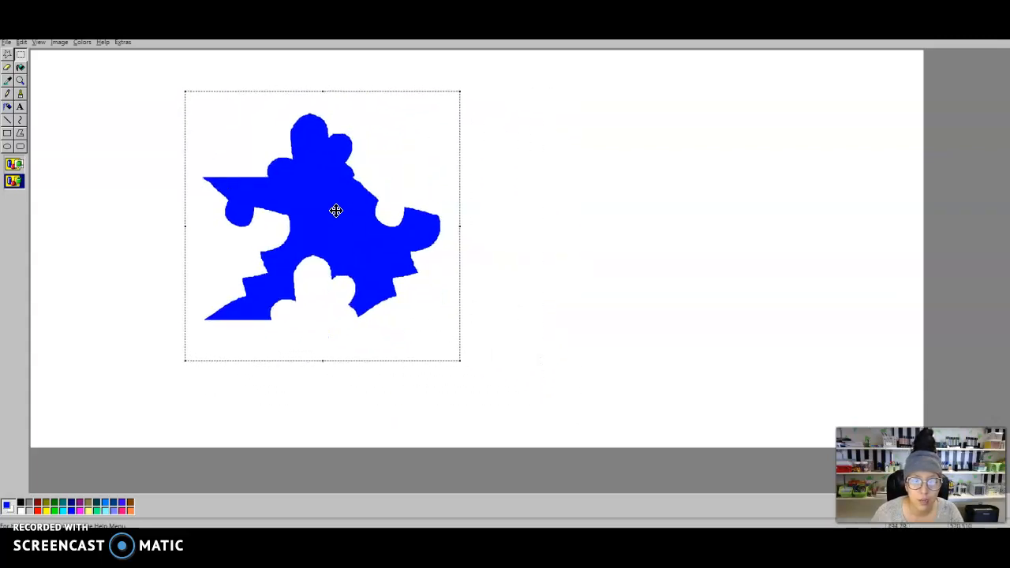
drag(335, 211, 401, 196)
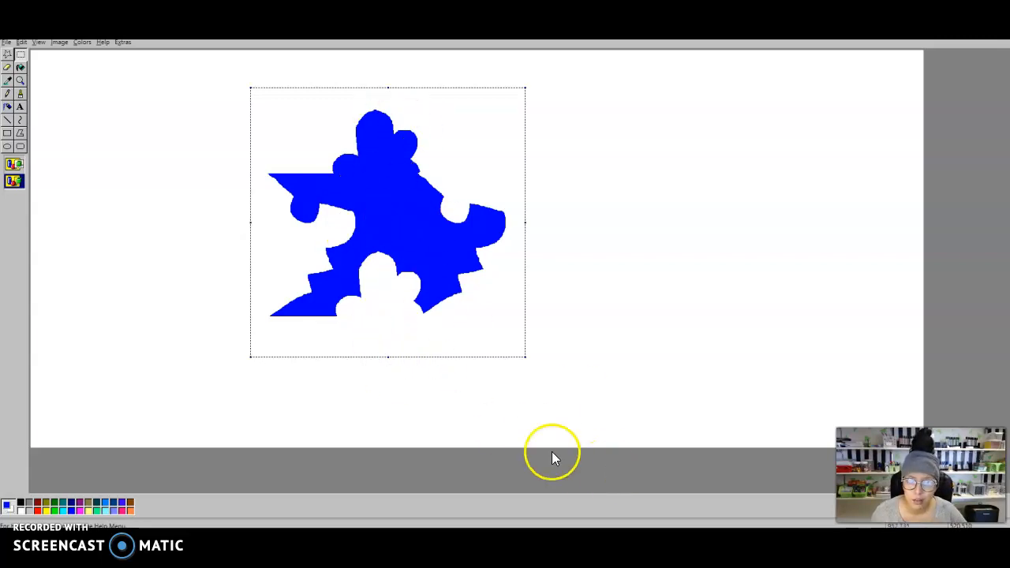
mouse_move(640, 510)
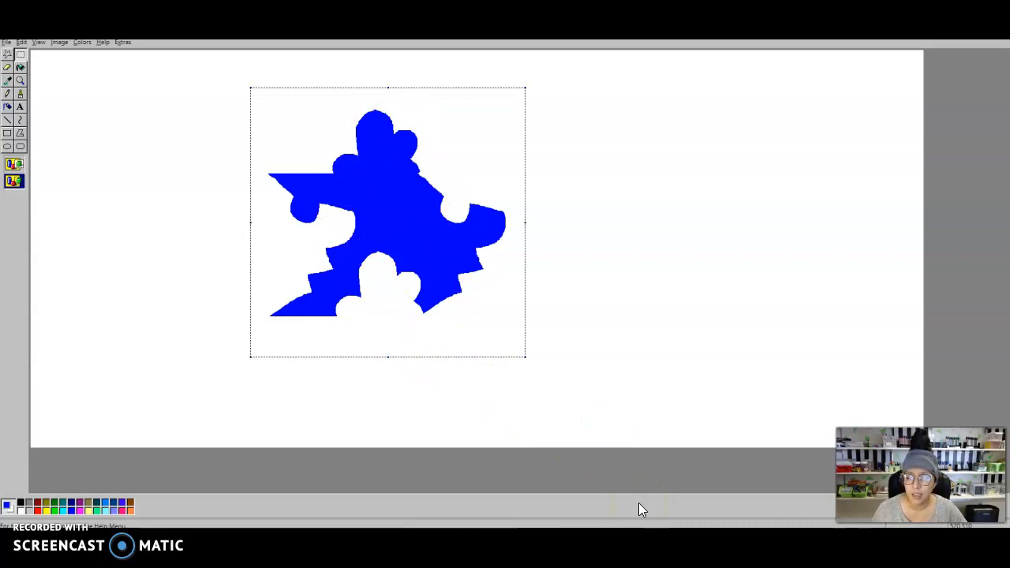
mouse_move(846, 190)
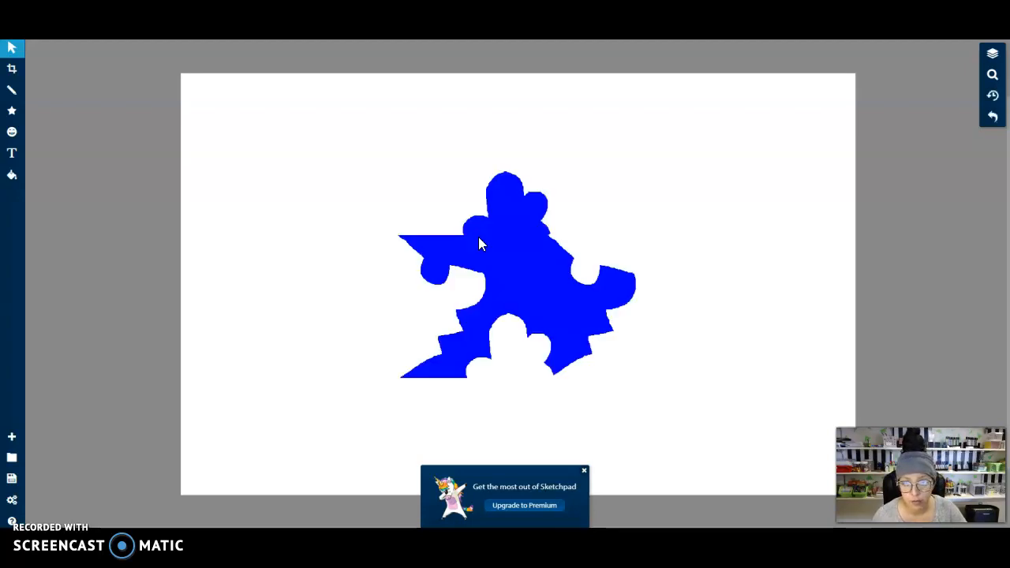
Select the blue tile pasted onto the Sketchpad canvas
click(481, 243)
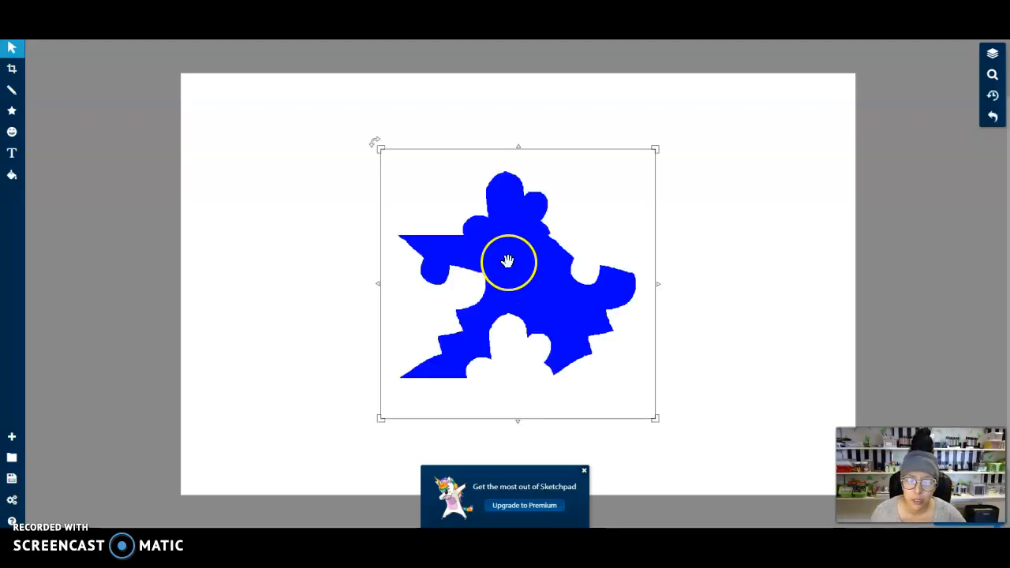
Drag the blue tile from the centre to the left part of the canvas
drag(508, 261, 391, 247)
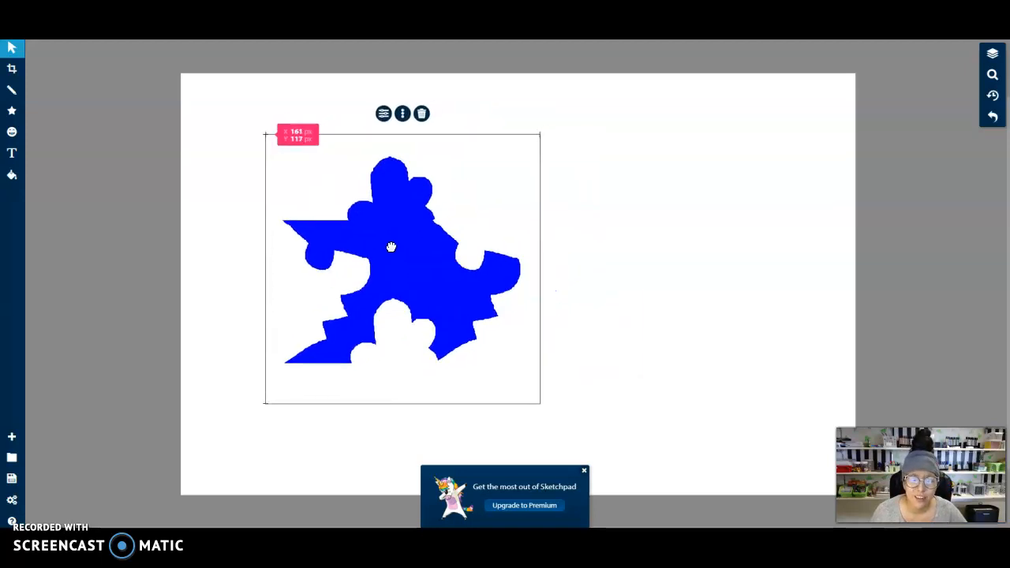
drag(391, 247, 356, 255)
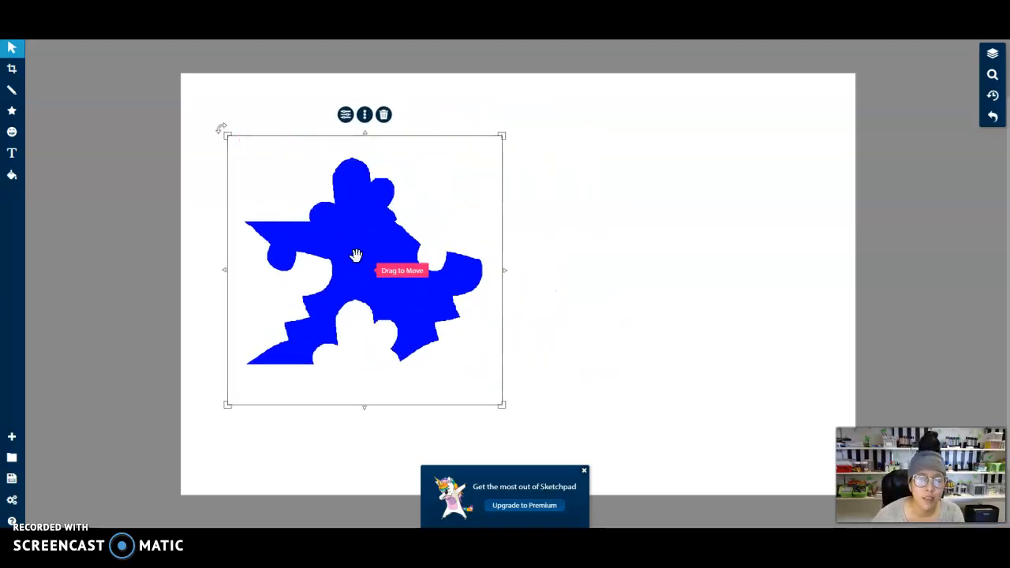
mouse_move(584, 487)
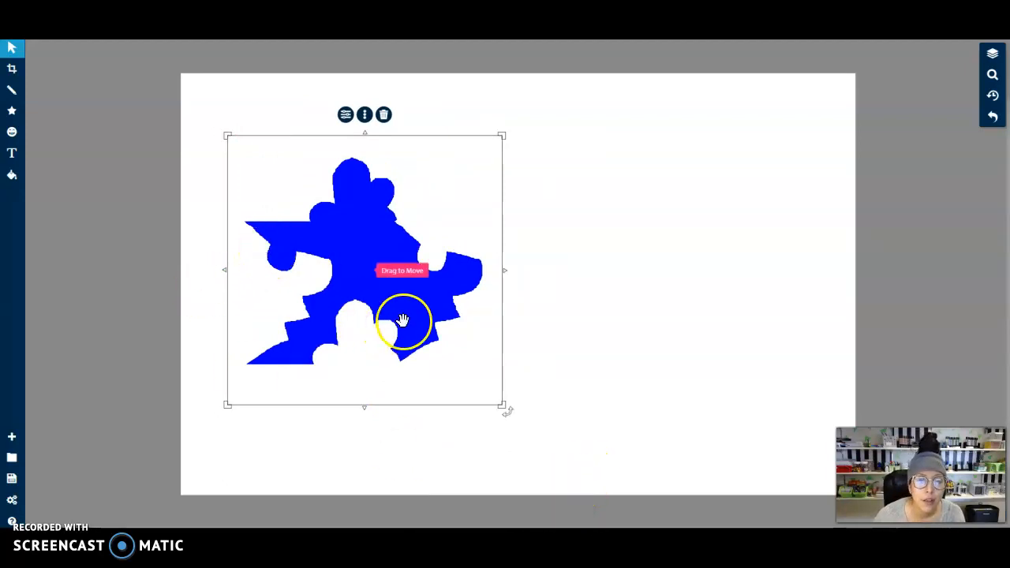
drag(402, 320, 429, 294)
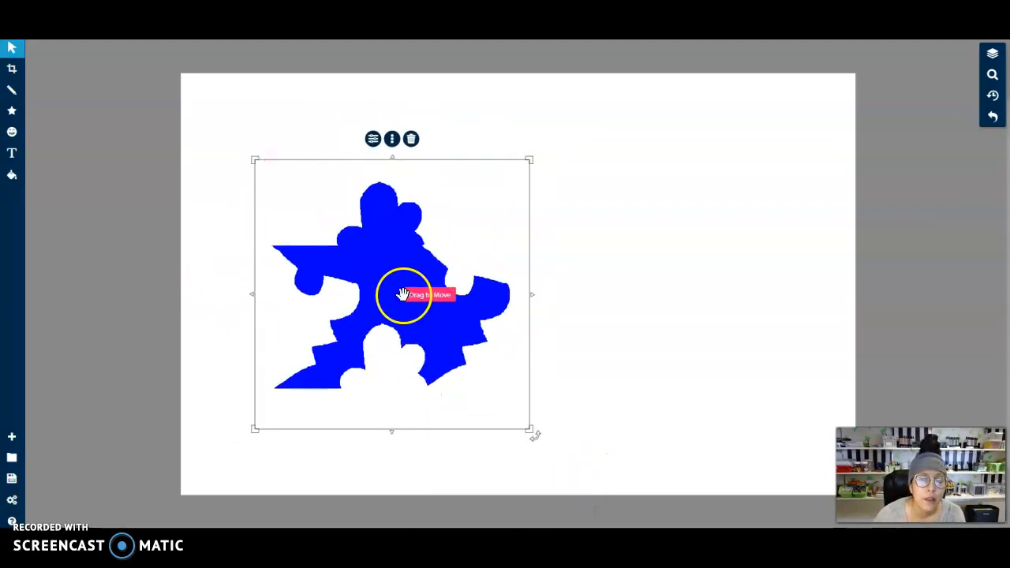
mouse_move(323, 312)
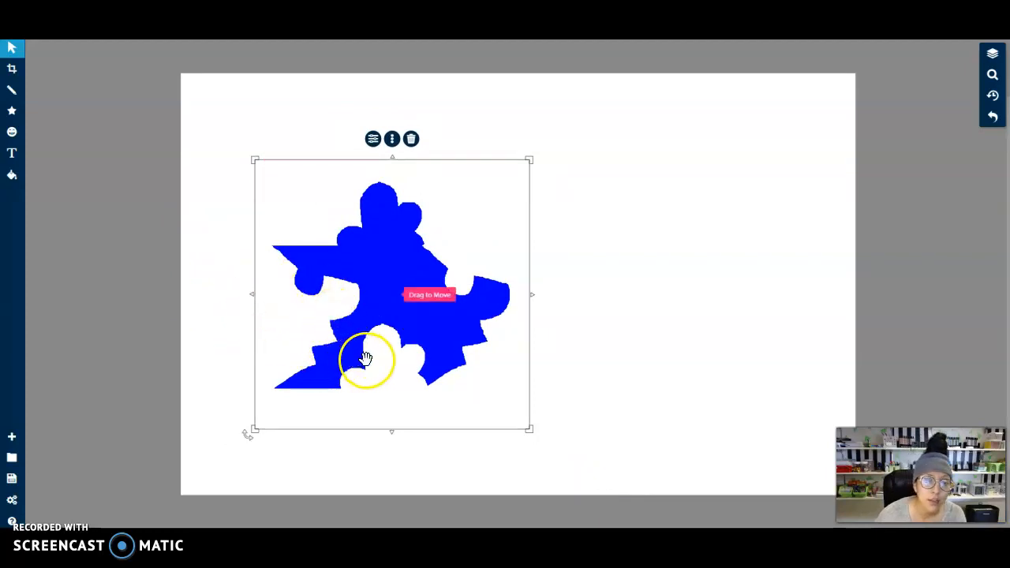
drag(367, 359, 357, 307)
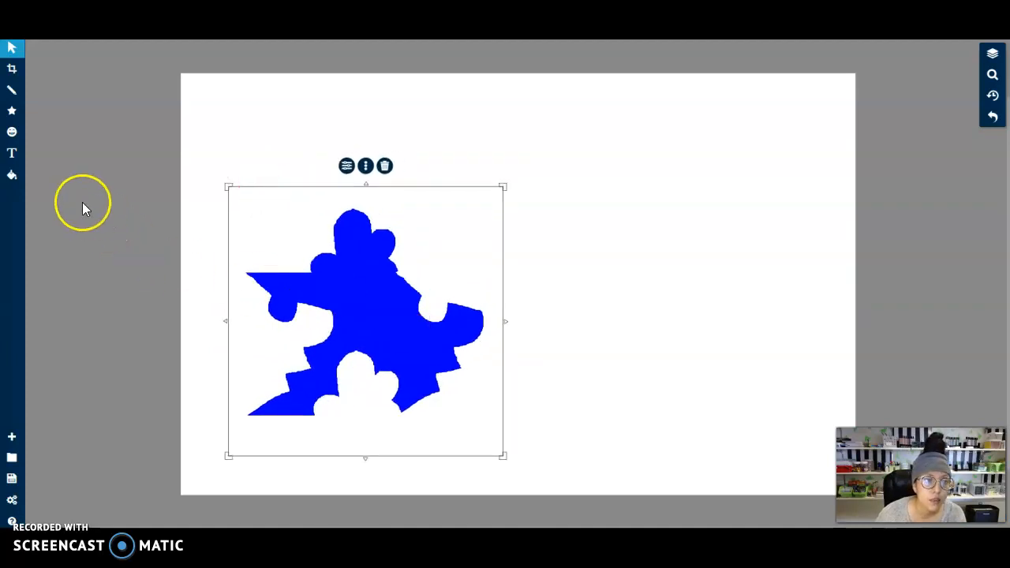
right_click(362, 288)
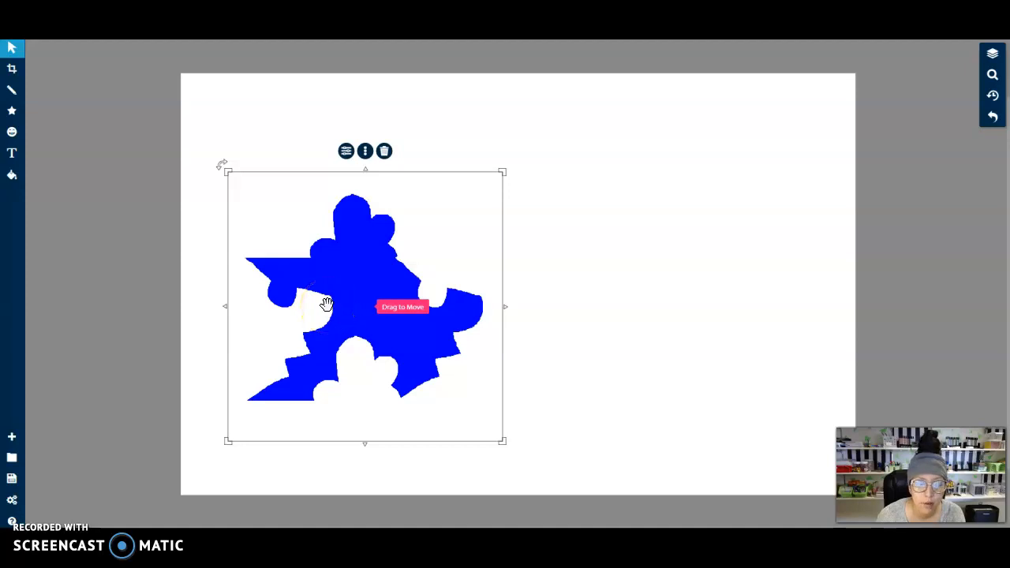
mouse_move(11, 183)
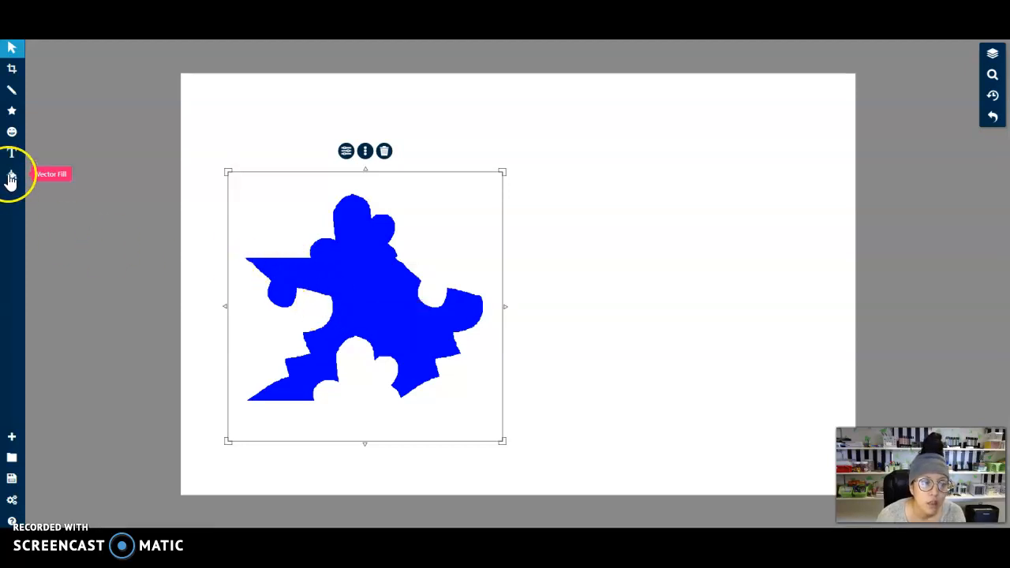
Choose the Fill tool and set its colour to orange (#ff6c20)
click(11, 178)
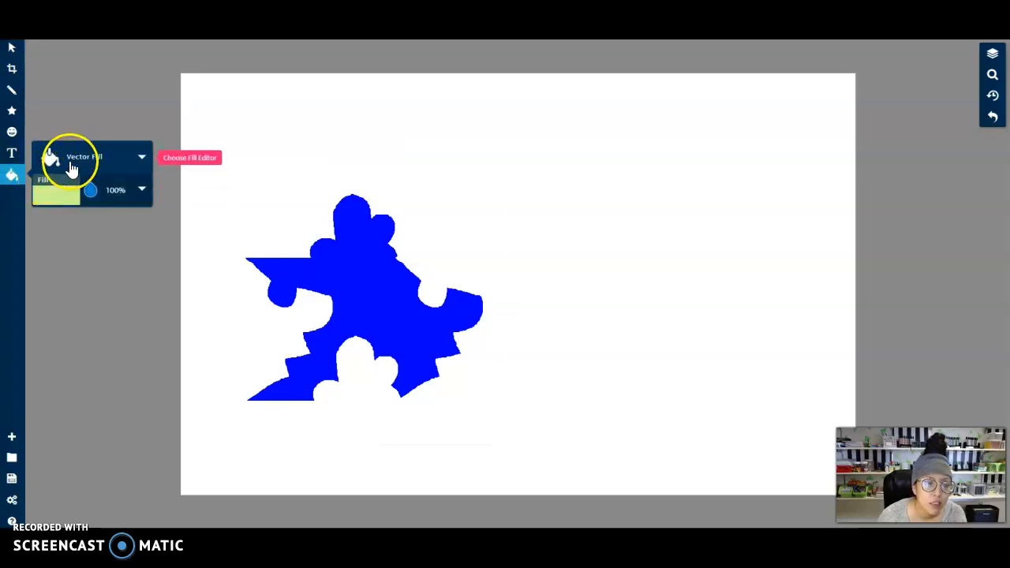
mouse_move(87, 175)
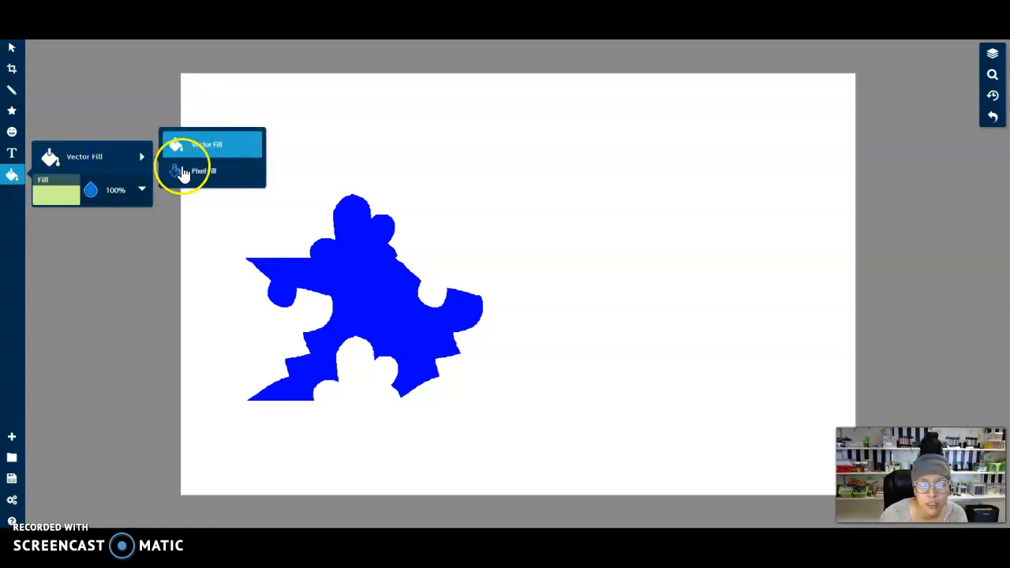
mouse_move(84, 165)
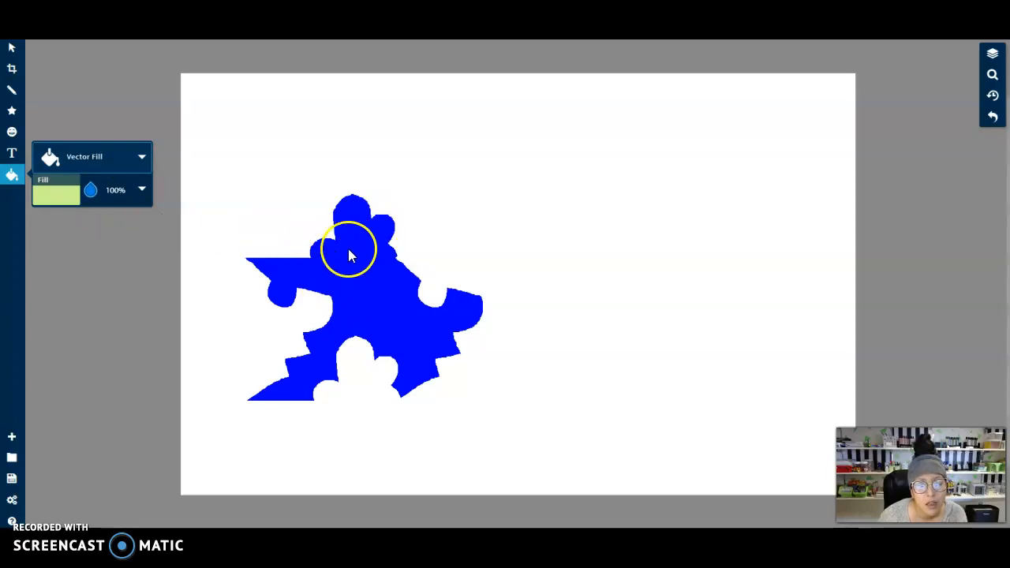
mouse_move(12, 257)
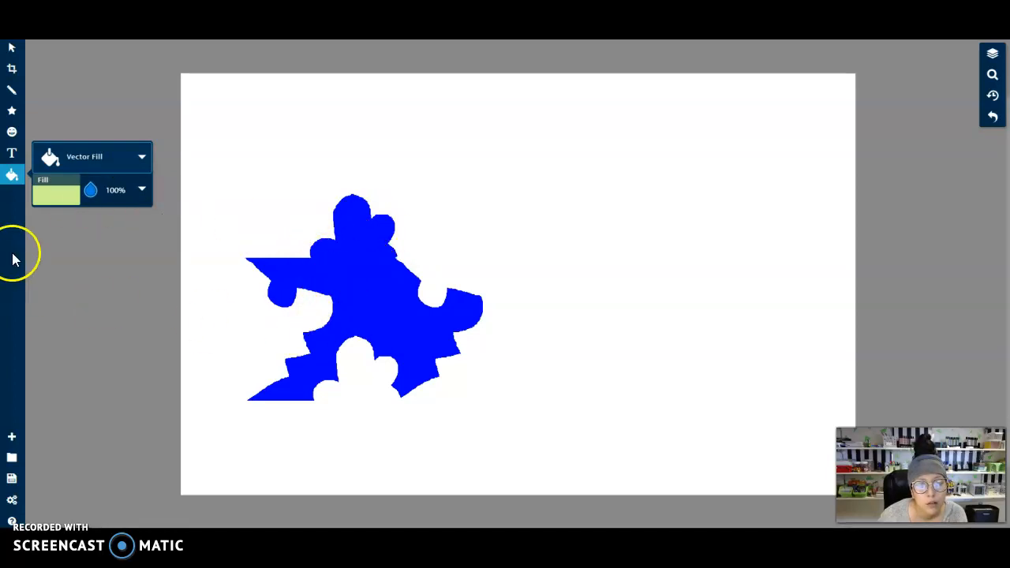
click(55, 193)
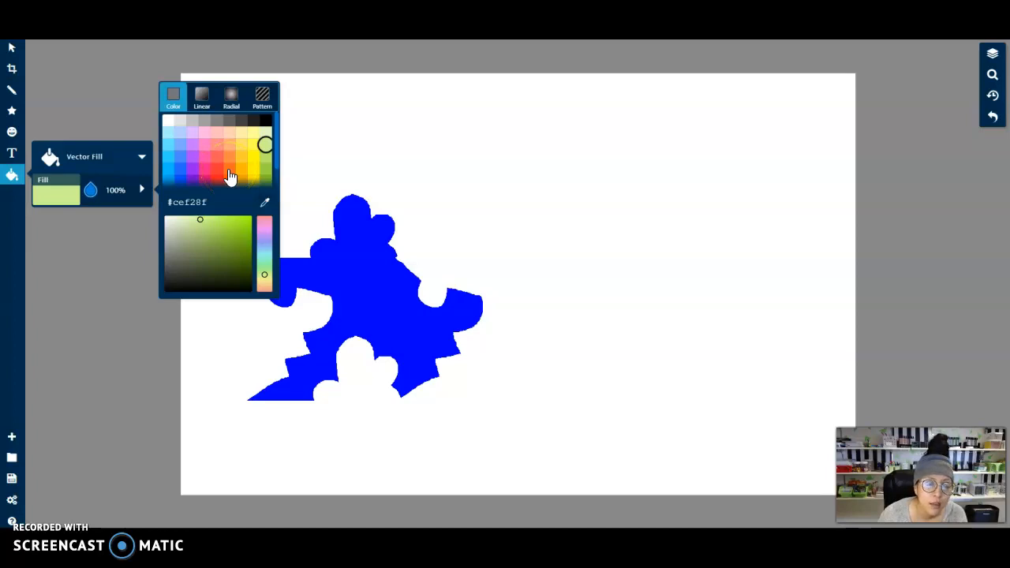
click(203, 178)
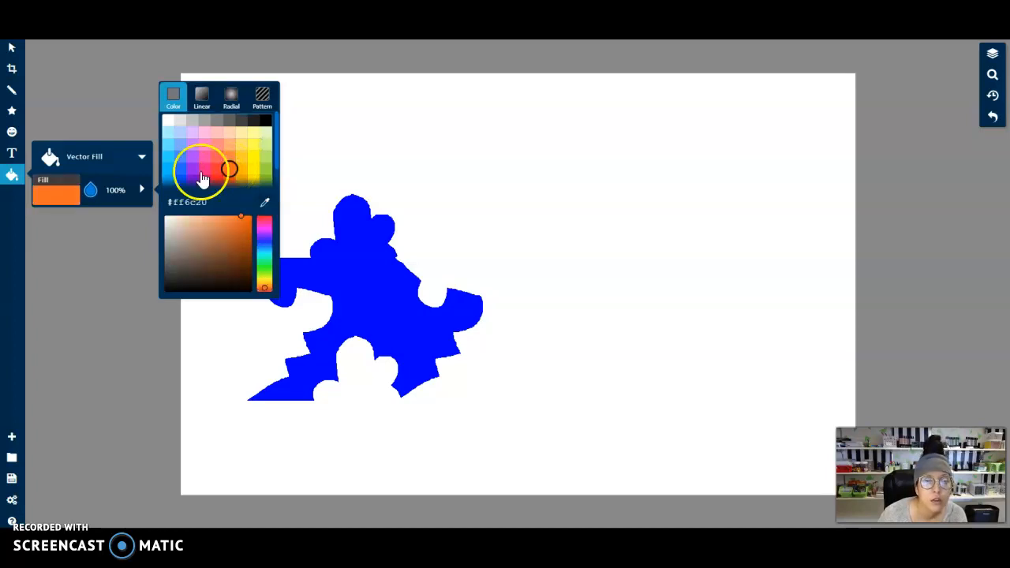
mouse_move(388, 297)
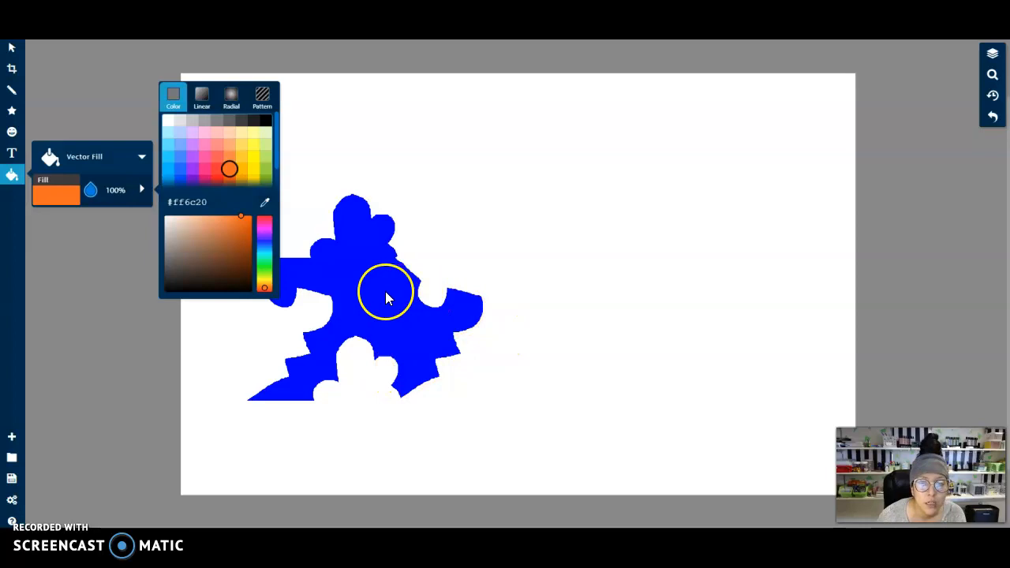
mouse_move(369, 297)
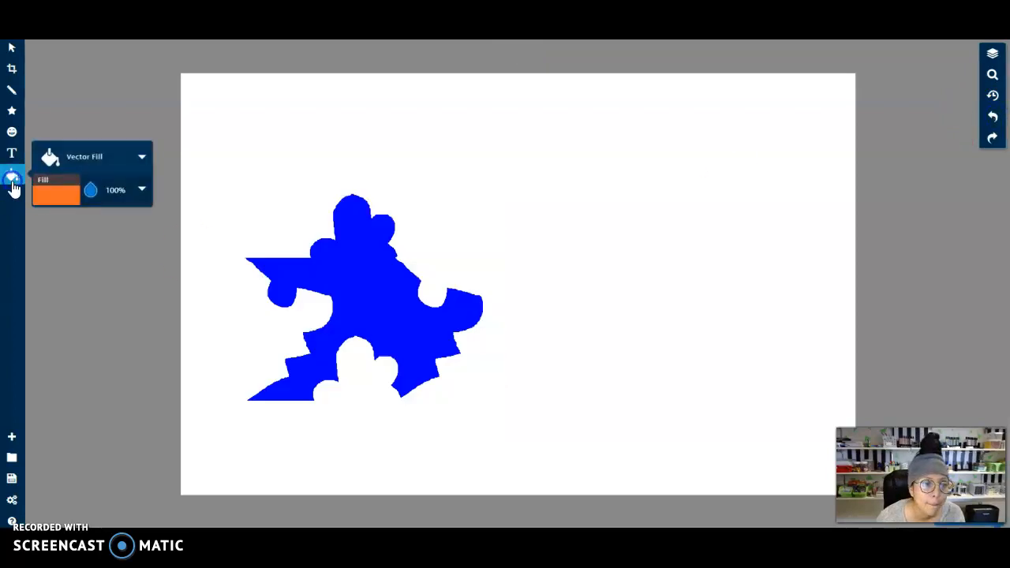
Switch to Pixel Fill with orange colour and fill the tile orange
click(141, 156)
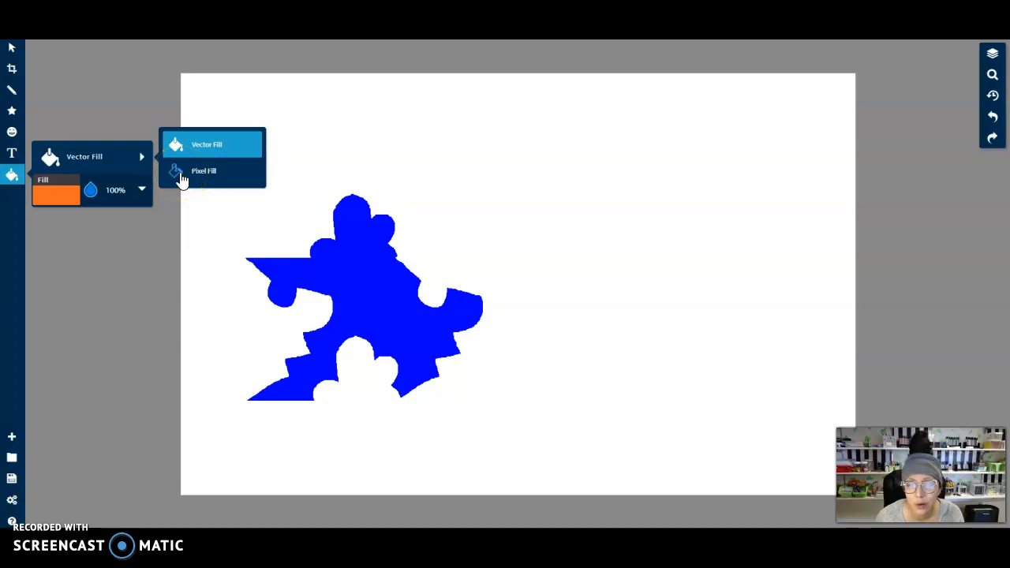
mouse_move(190, 183)
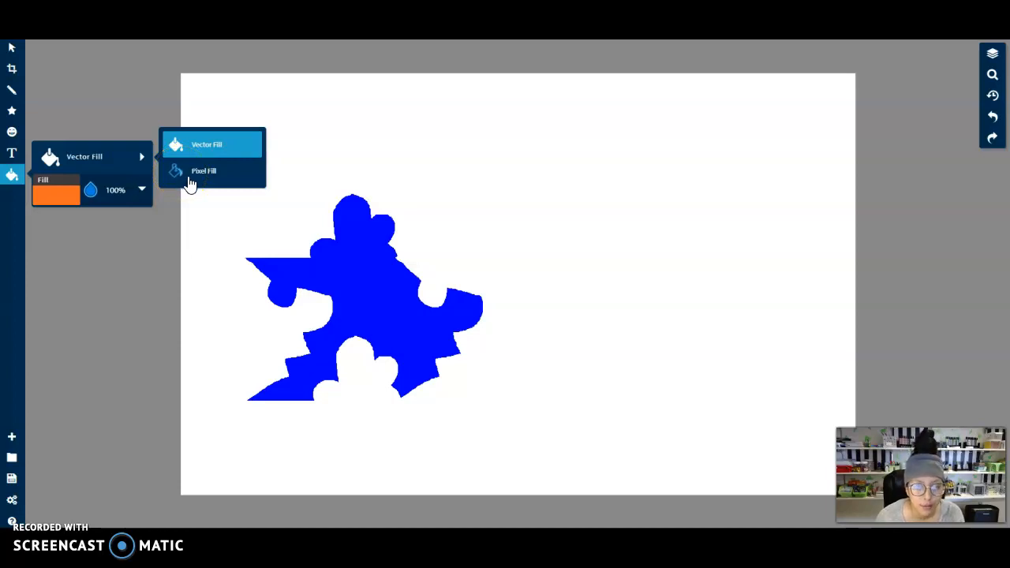
click(204, 170)
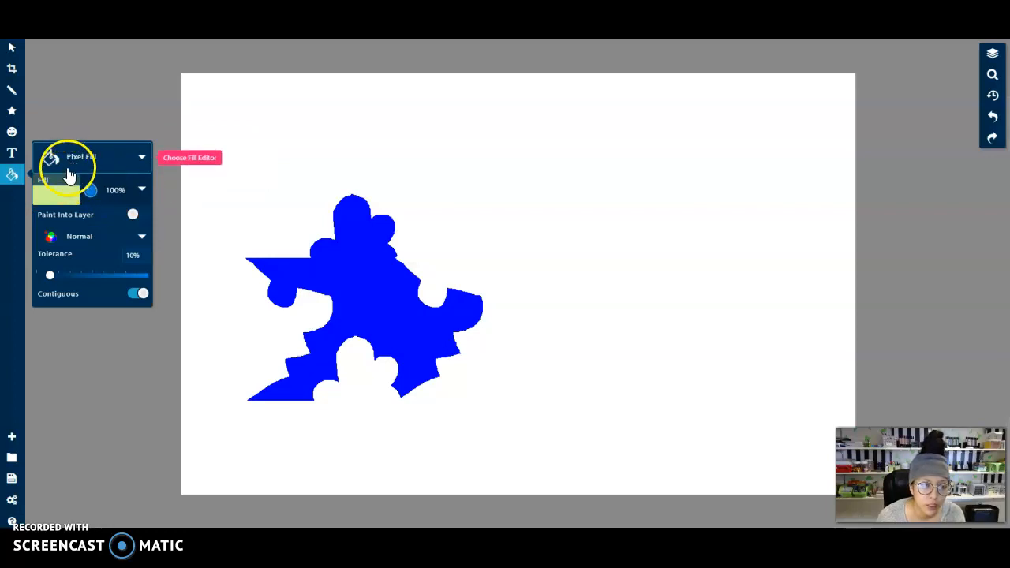
click(56, 193)
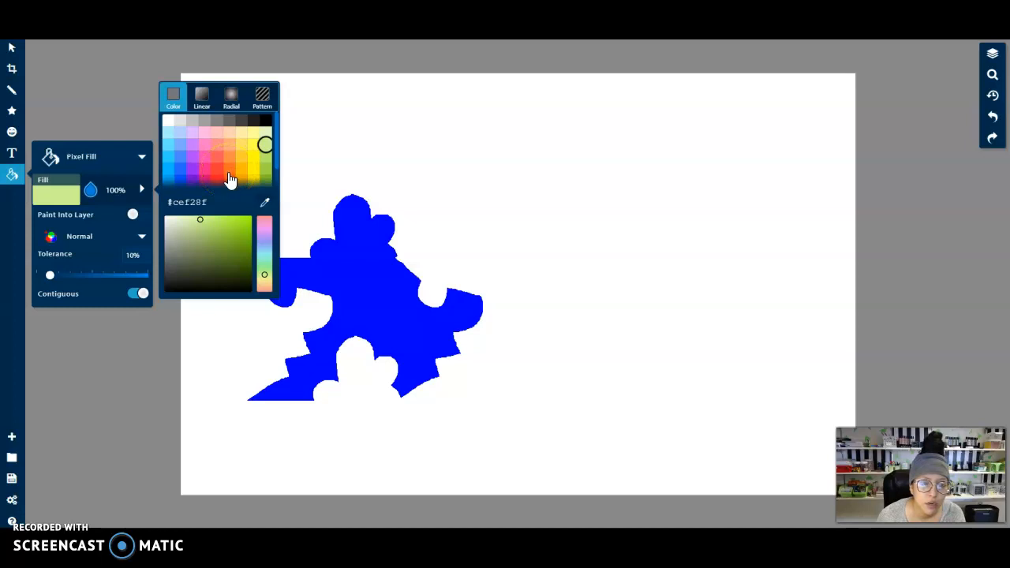
click(228, 168)
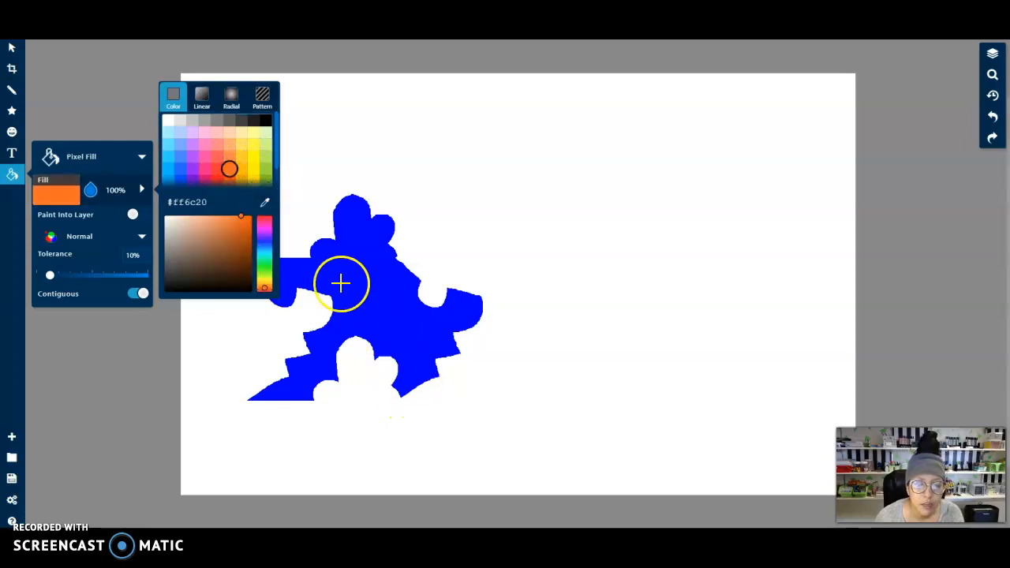
mouse_move(358, 285)
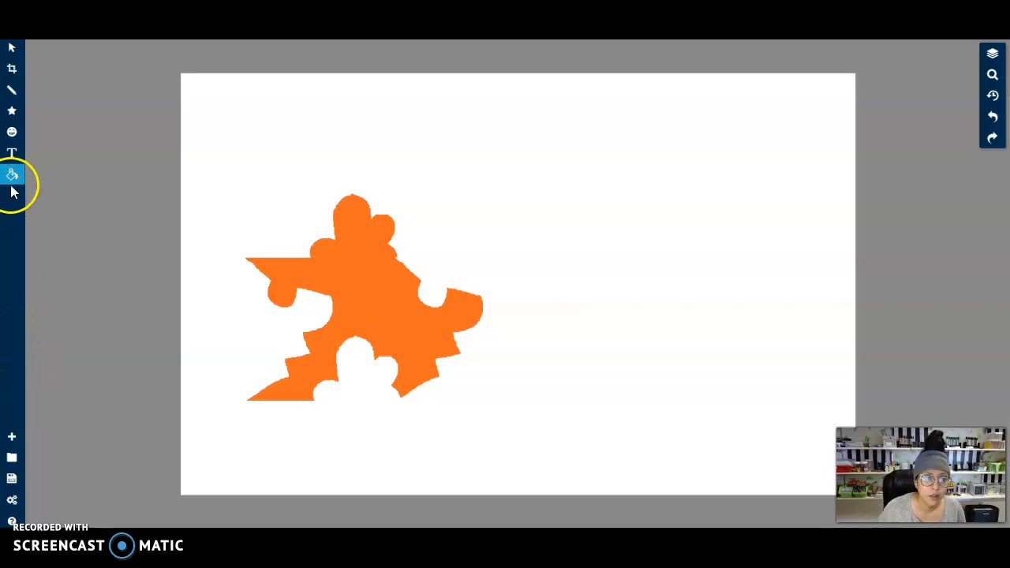
click(12, 174)
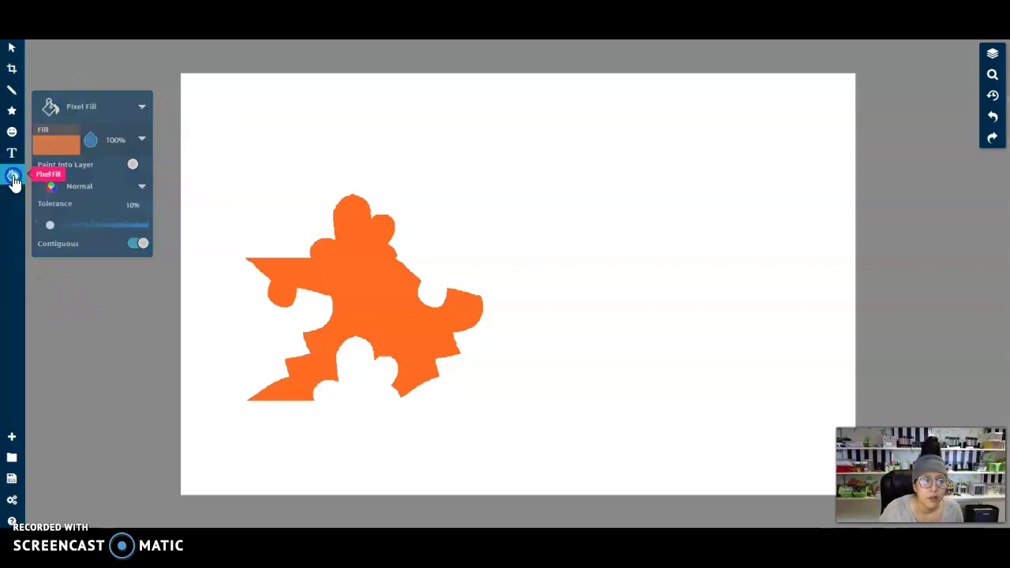
With the Select tool, move the orange tile to the right of the blue one
click(10, 52)
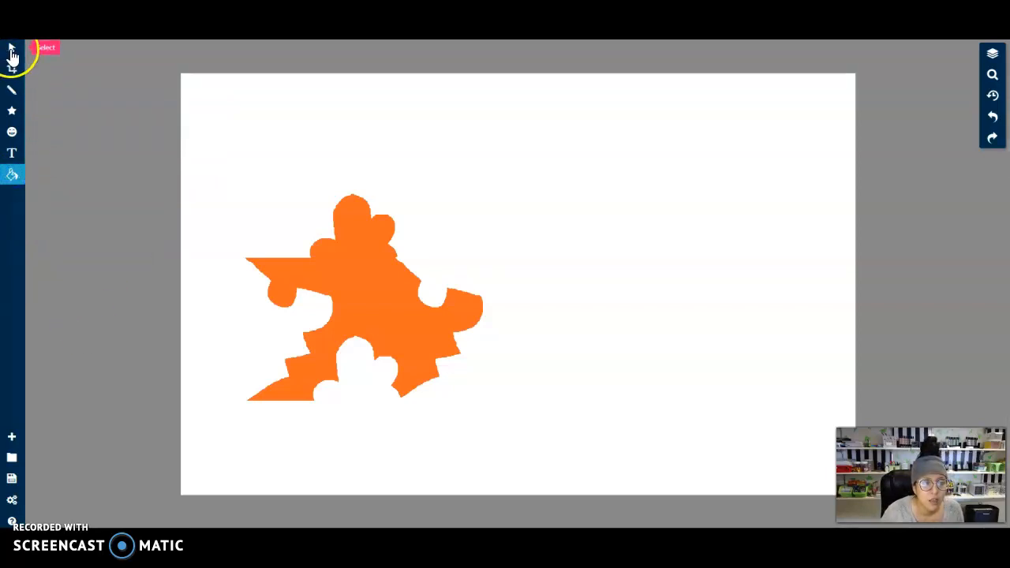
click(12, 53)
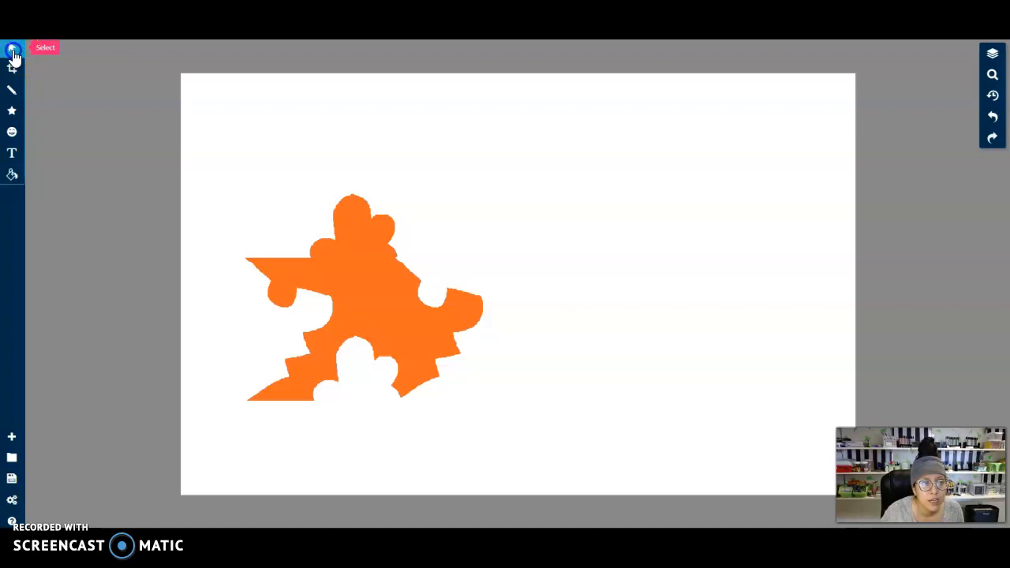
click(365, 300)
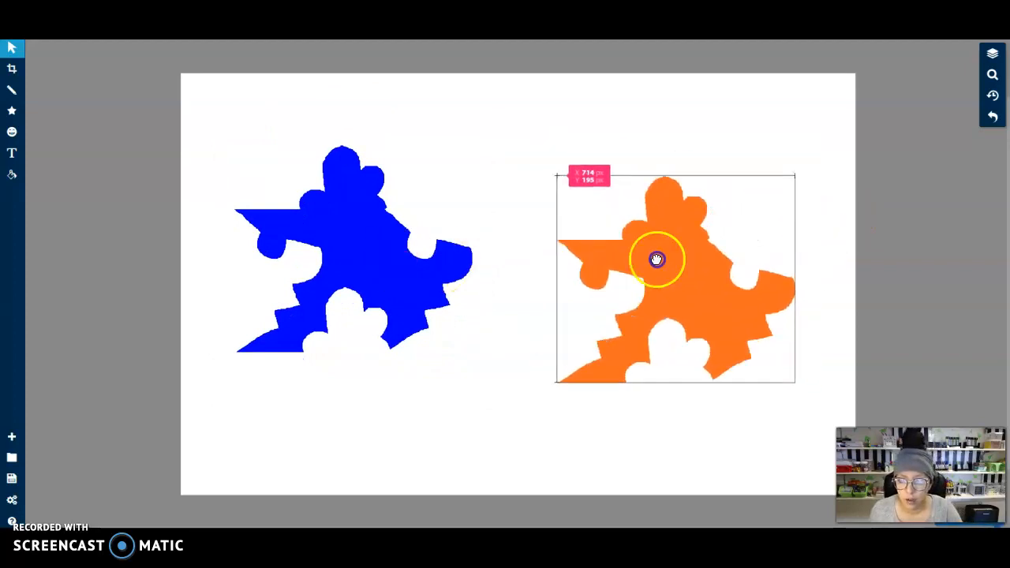
drag(657, 258, 644, 256)
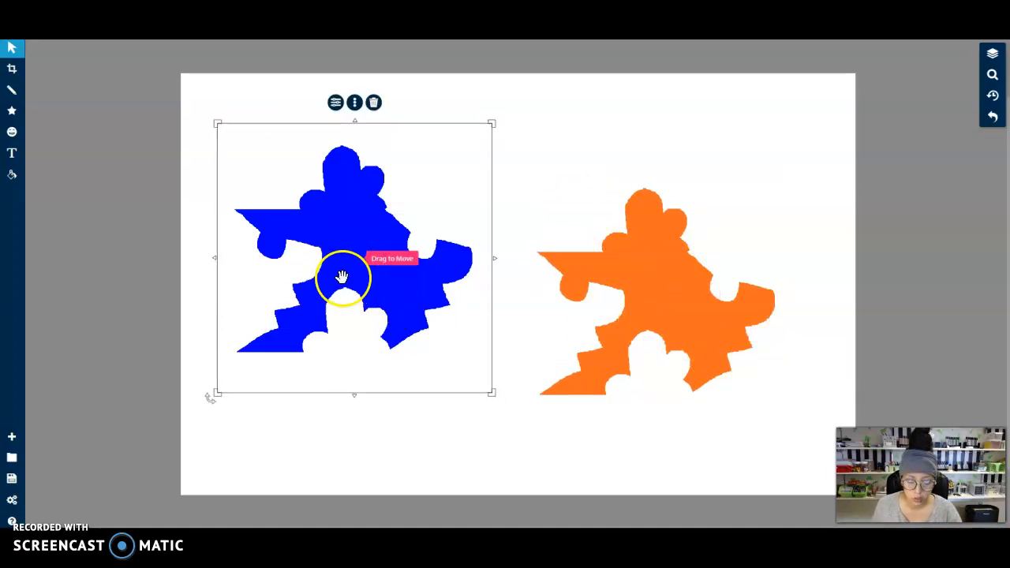
mouse_move(372, 103)
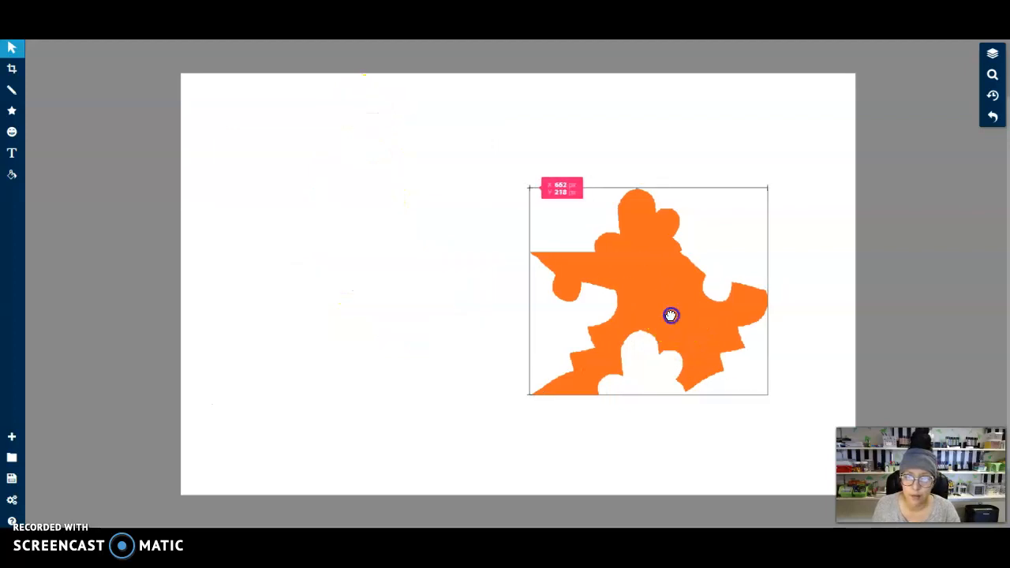
Arrange four orange tile copies: three across the top and one below left
drag(670, 315, 378, 374)
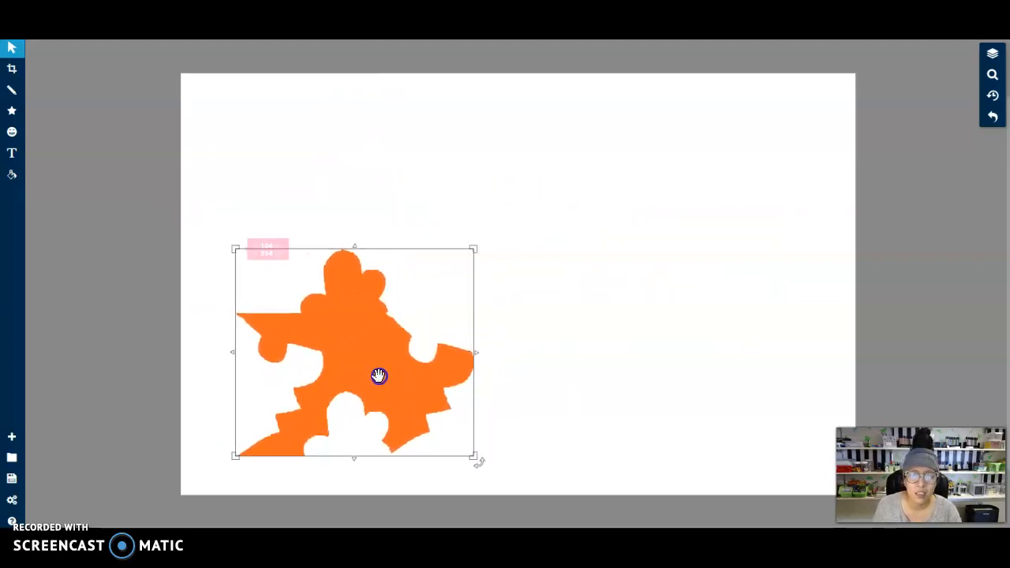
mouse_move(339, 318)
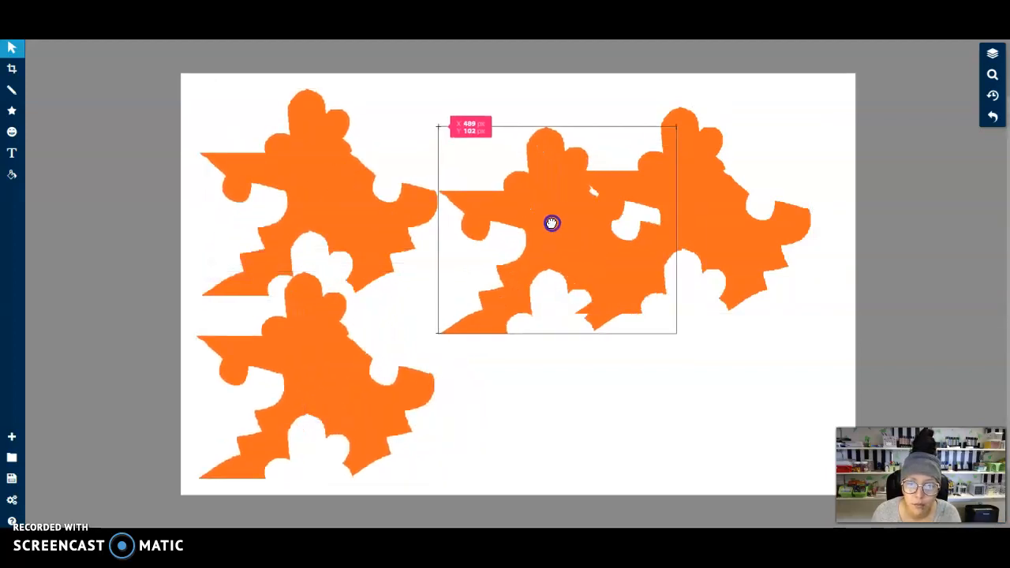
drag(552, 222, 777, 182)
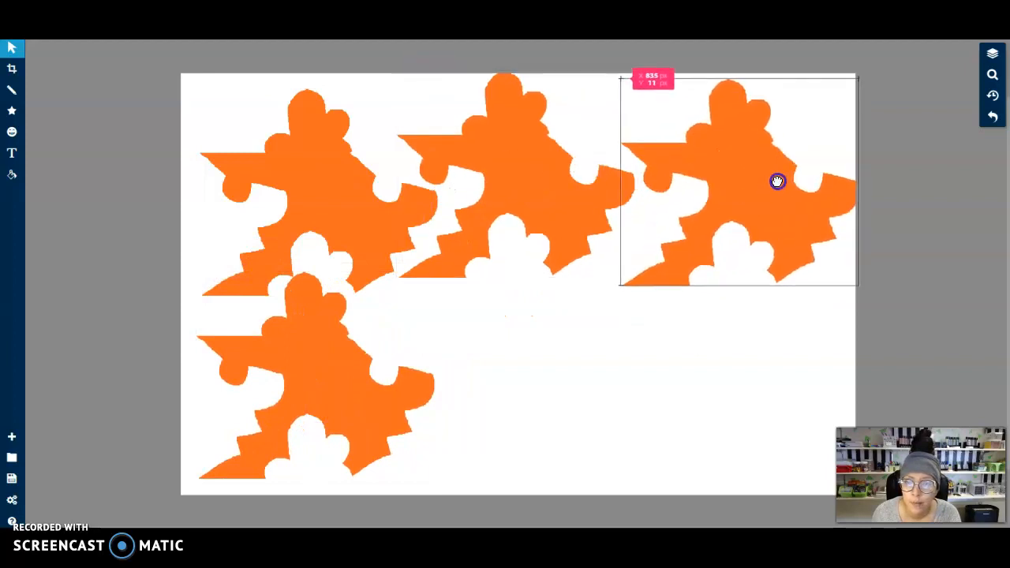
drag(777, 182, 597, 214)
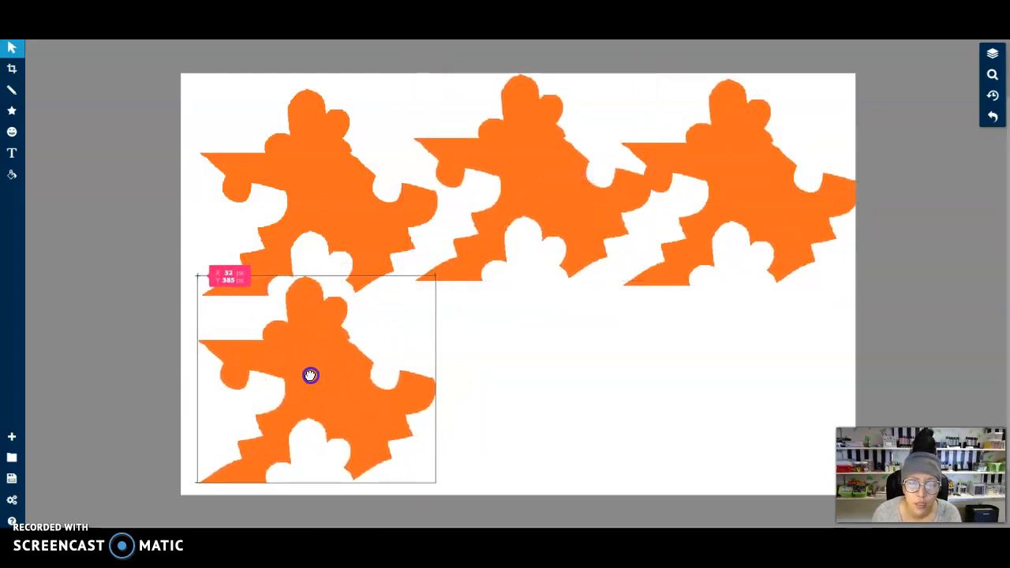
drag(310, 375, 297, 387)
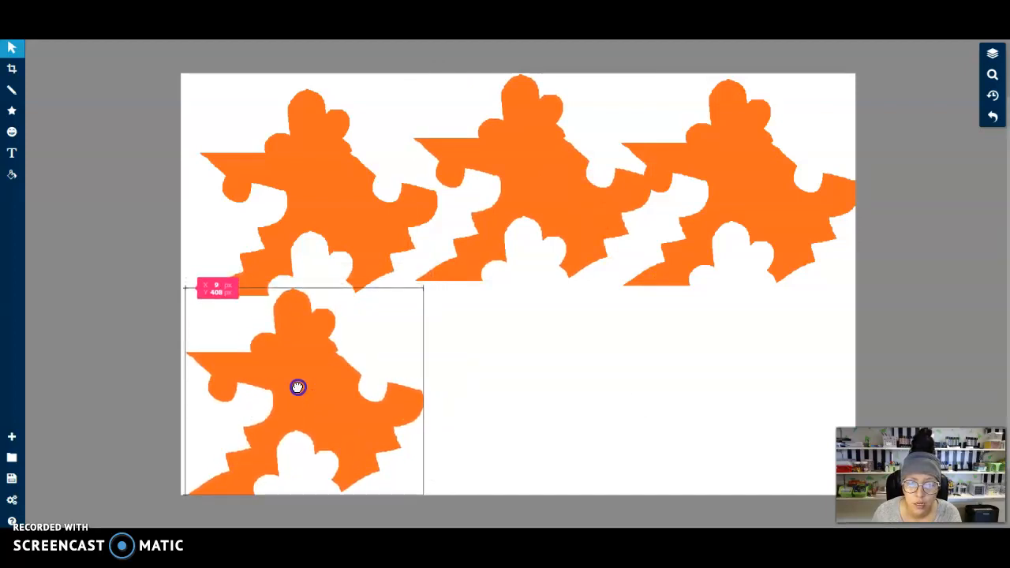
drag(297, 386, 298, 187)
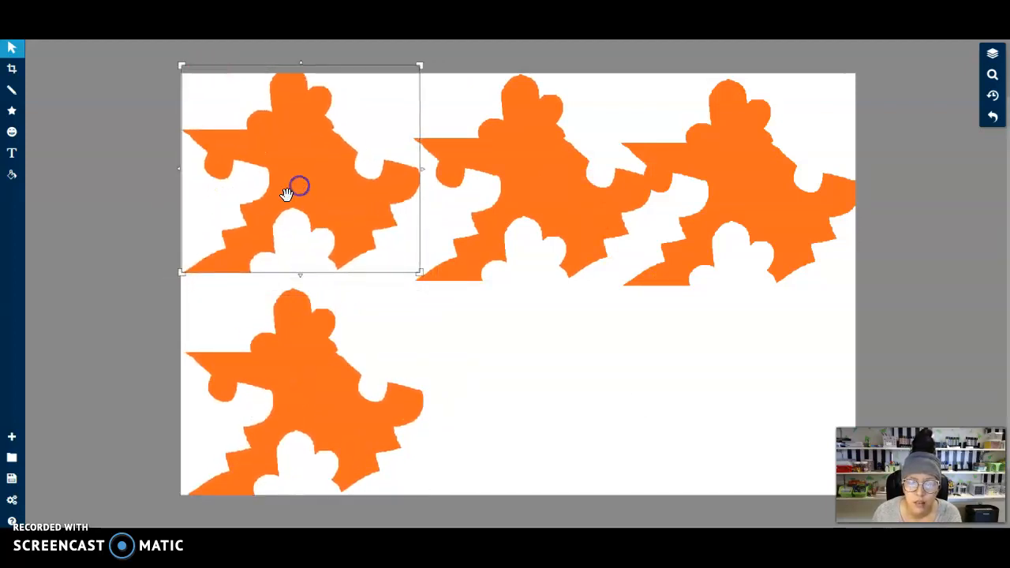
mouse_move(654, 353)
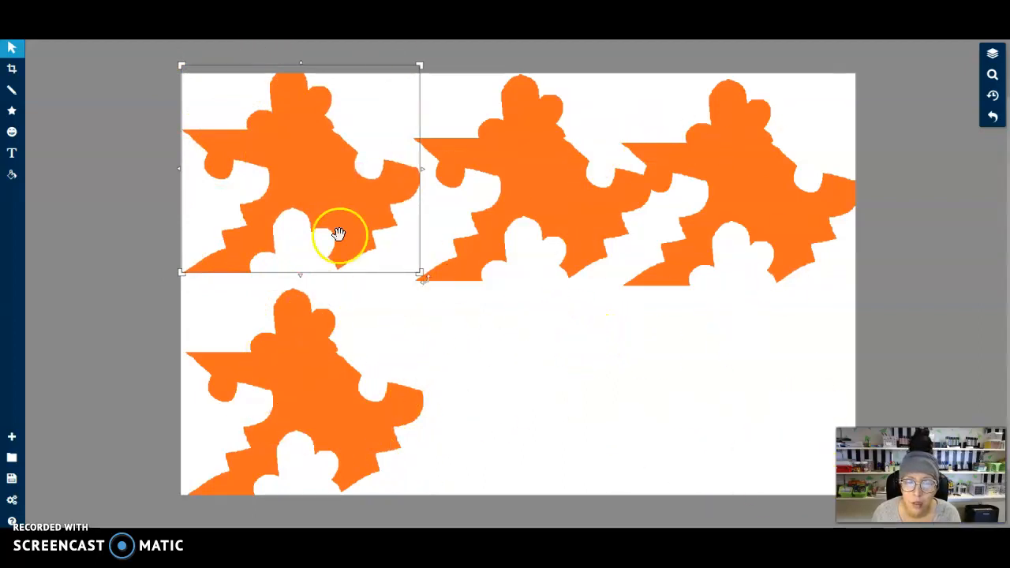
mouse_move(227, 455)
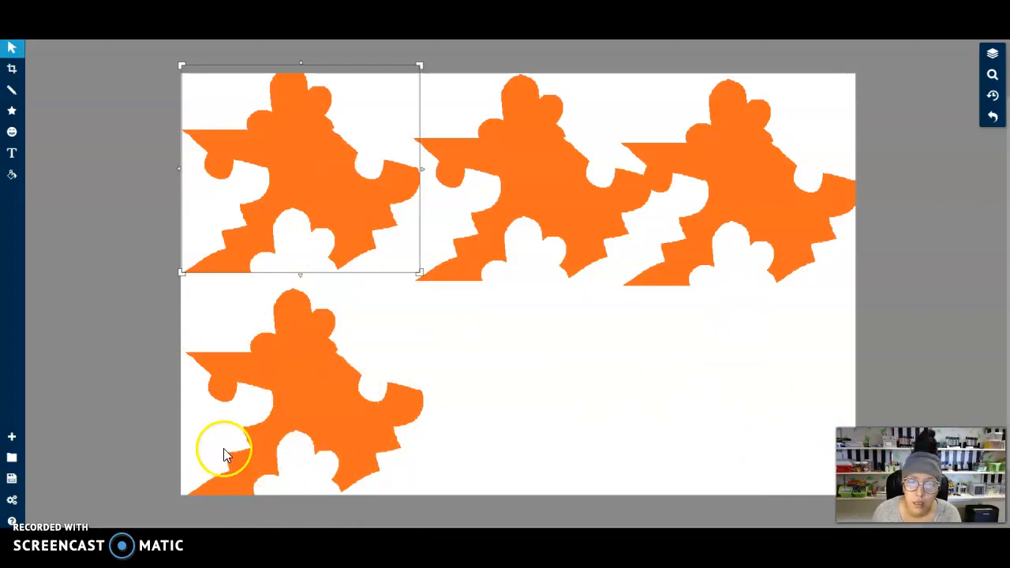
mouse_move(572, 423)
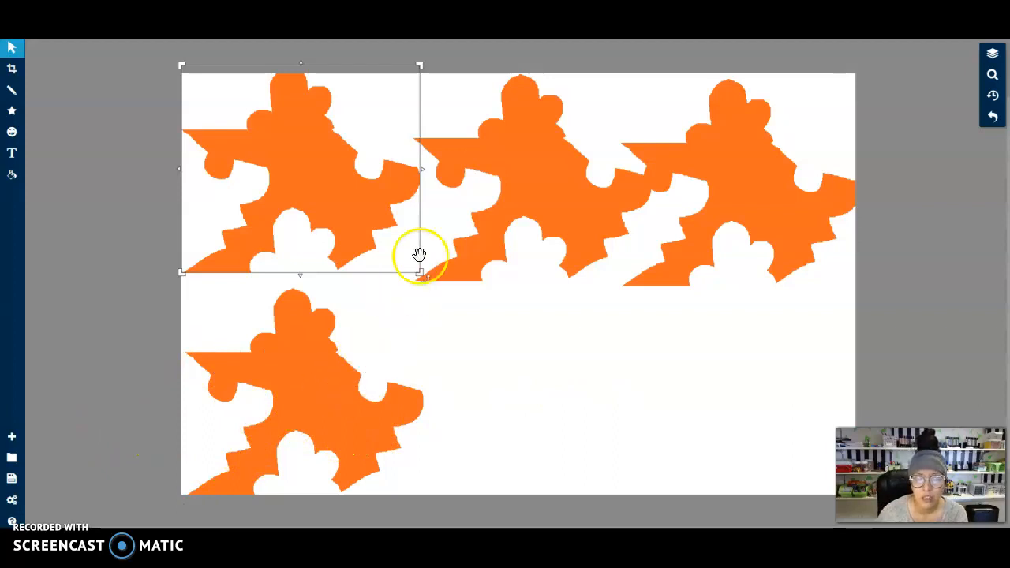
mouse_move(361, 335)
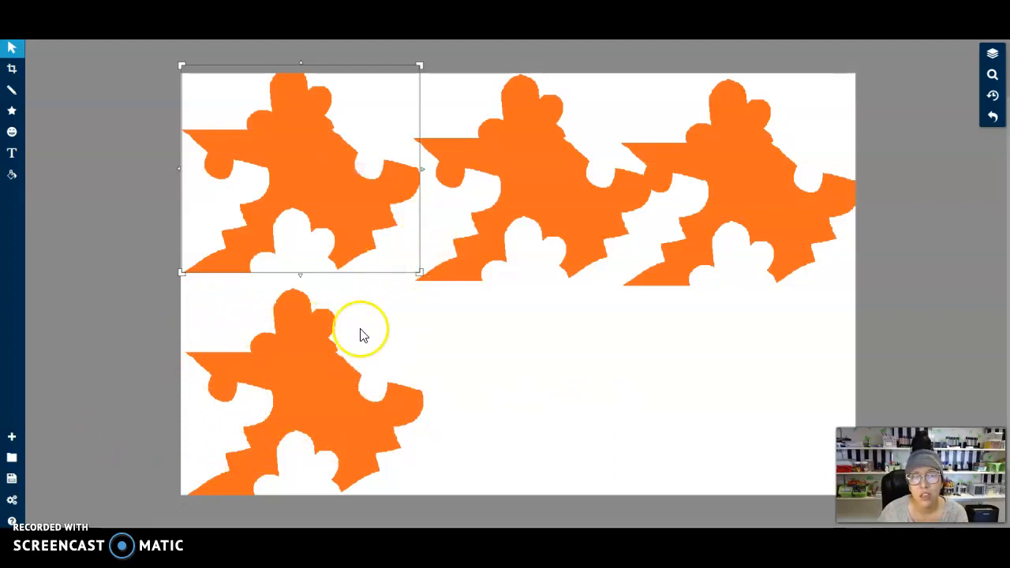
mouse_move(552, 323)
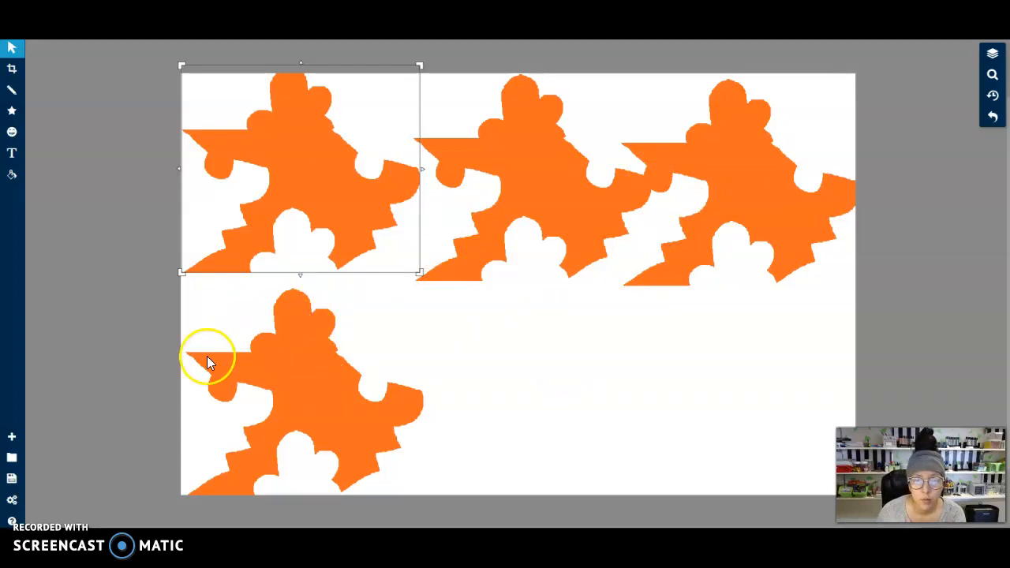
mouse_move(666, 310)
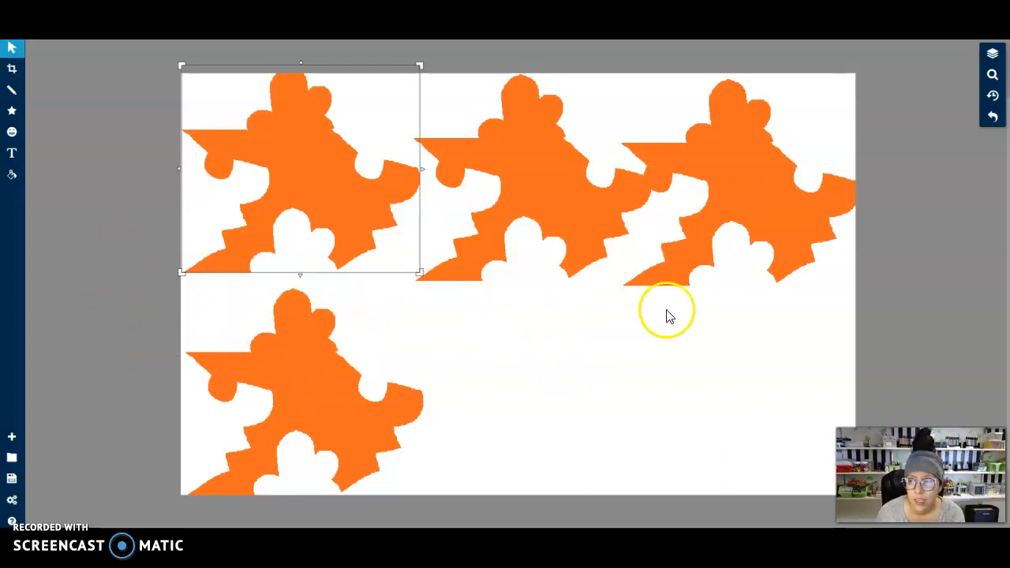